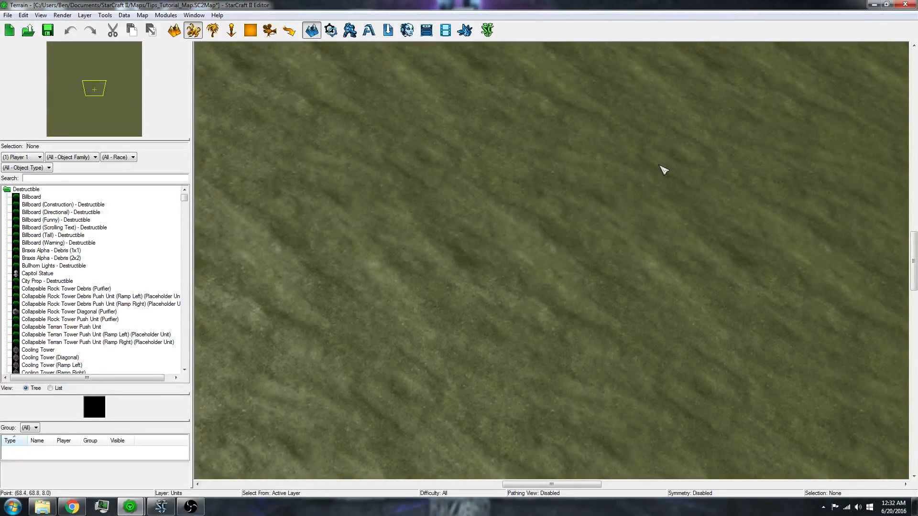
mouse_move(571, 166)
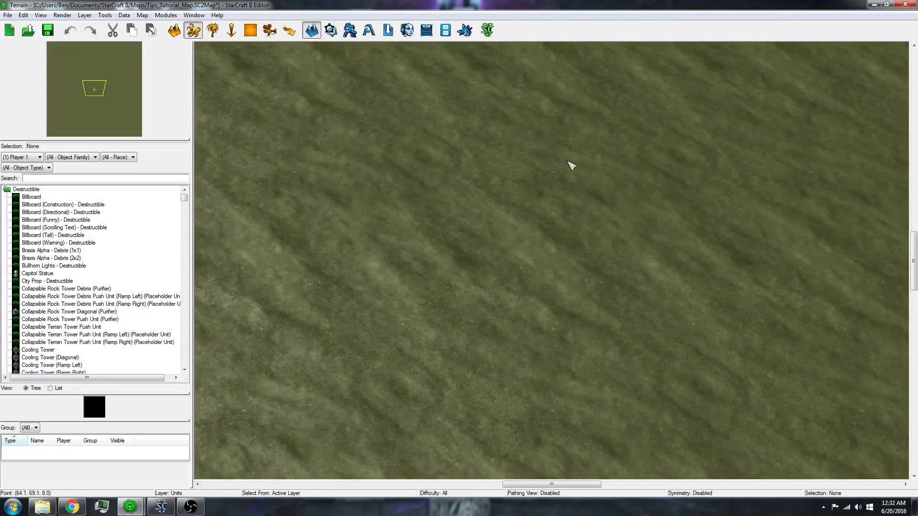
mouse_move(419, 137)
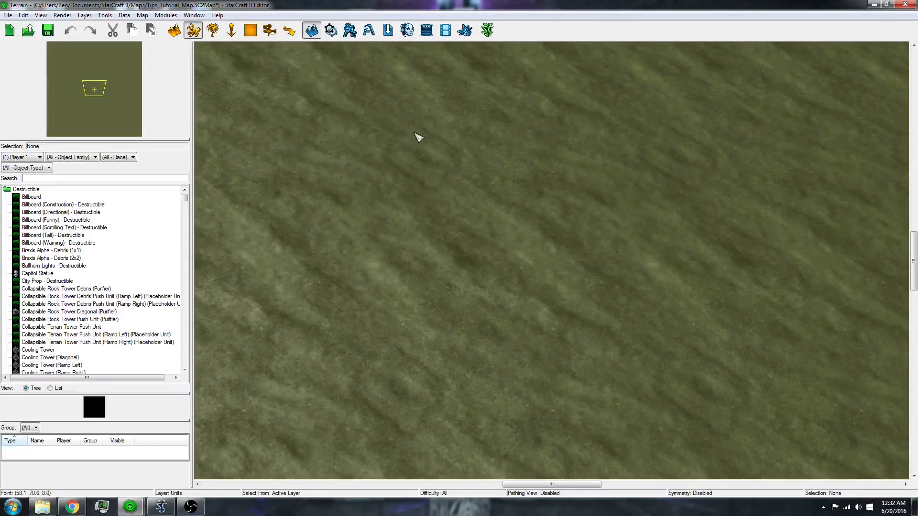
mouse_move(331, 48)
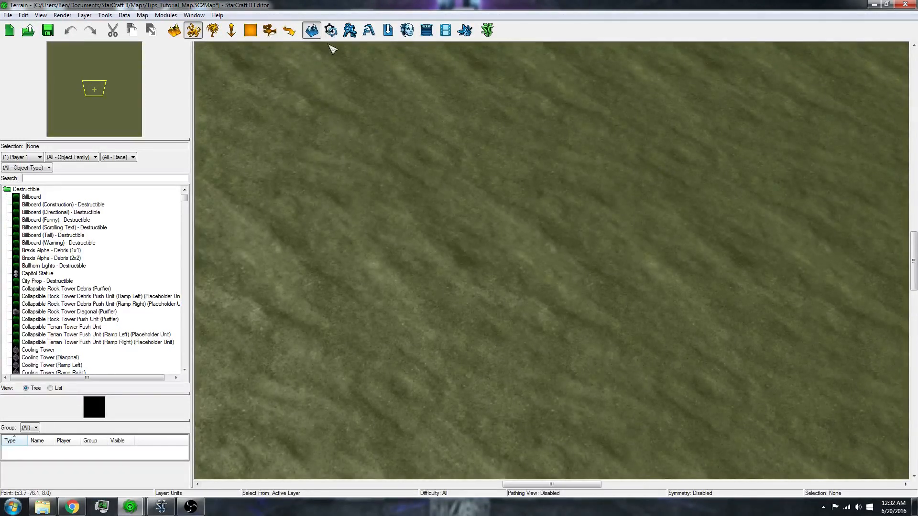
Step: Open the Trigger Editor full-screen with Melee Initialization's Actions node selected
click(330, 30)
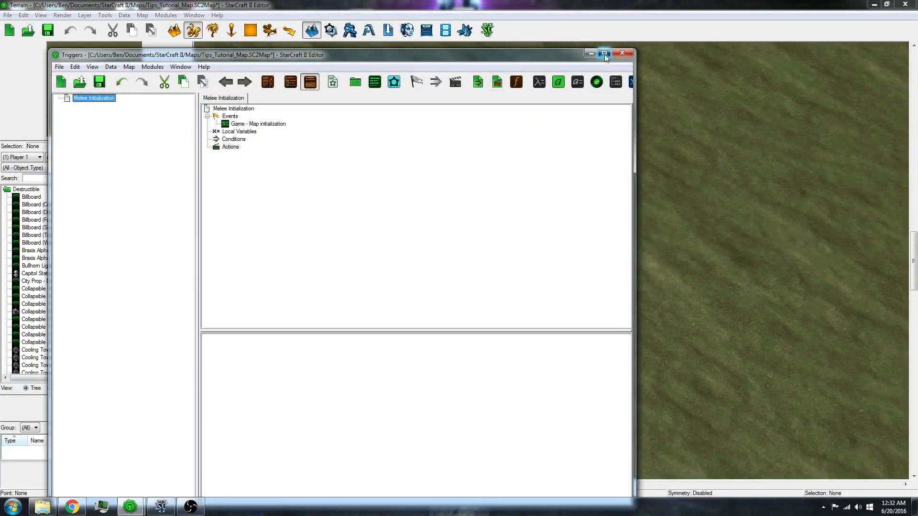
click(605, 55)
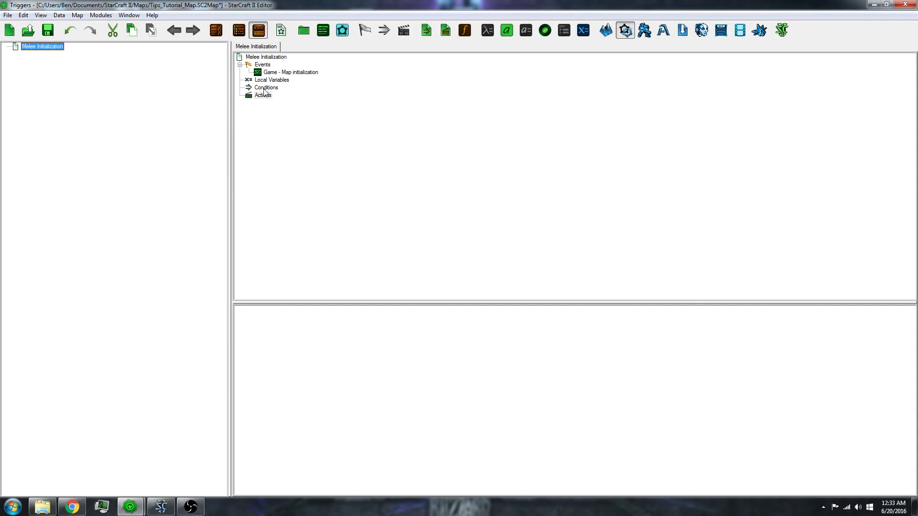
click(263, 95)
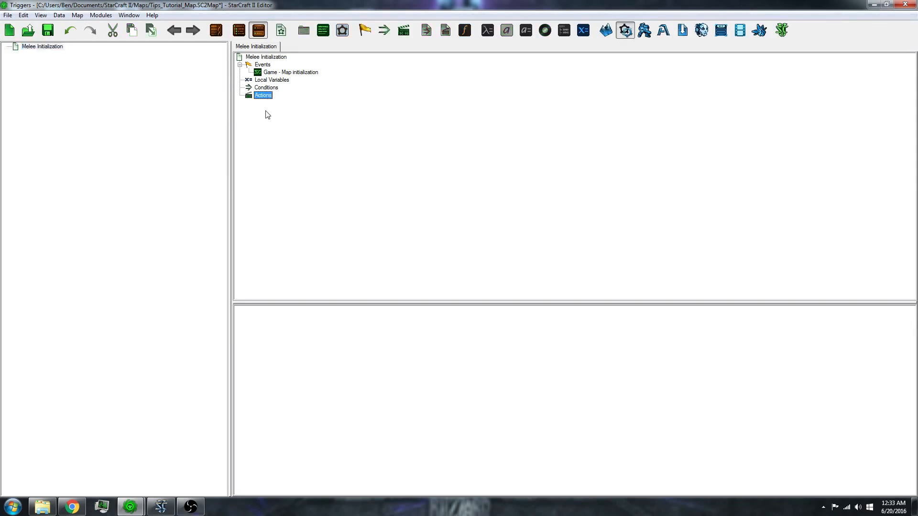
mouse_move(276, 114)
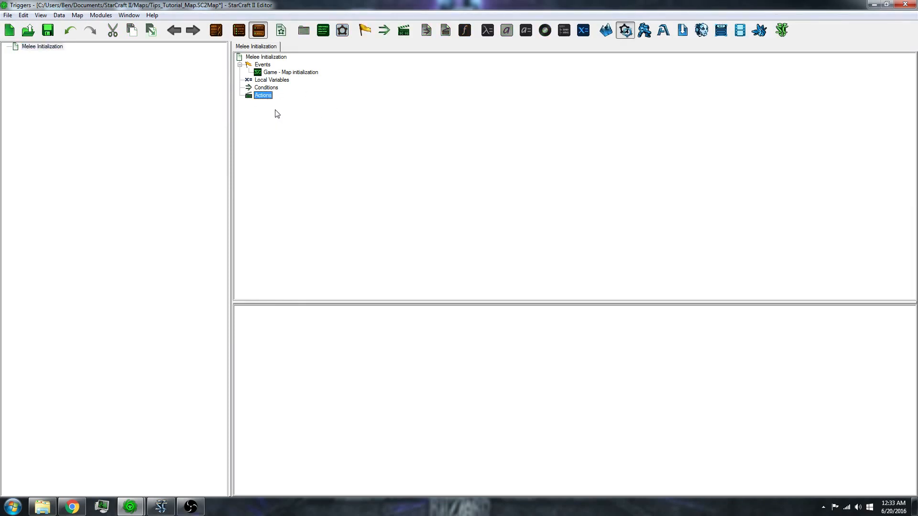
mouse_move(268, 105)
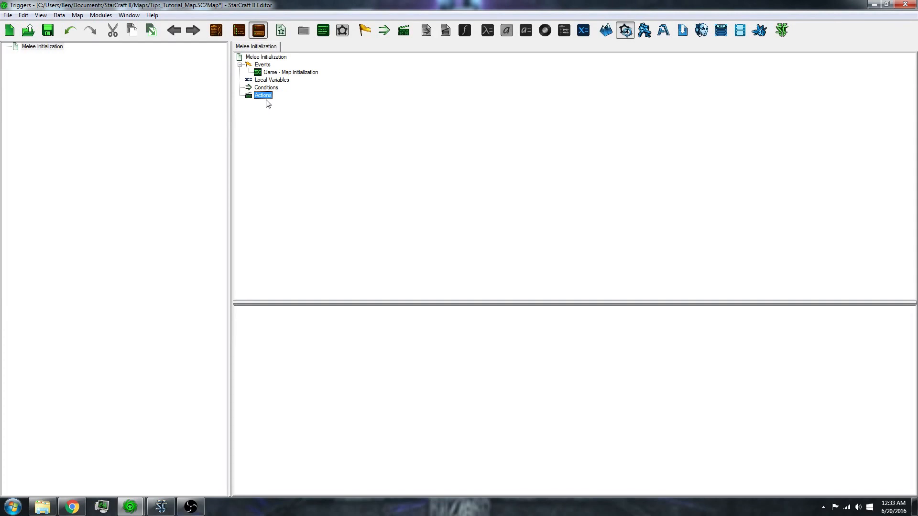
mouse_move(259, 99)
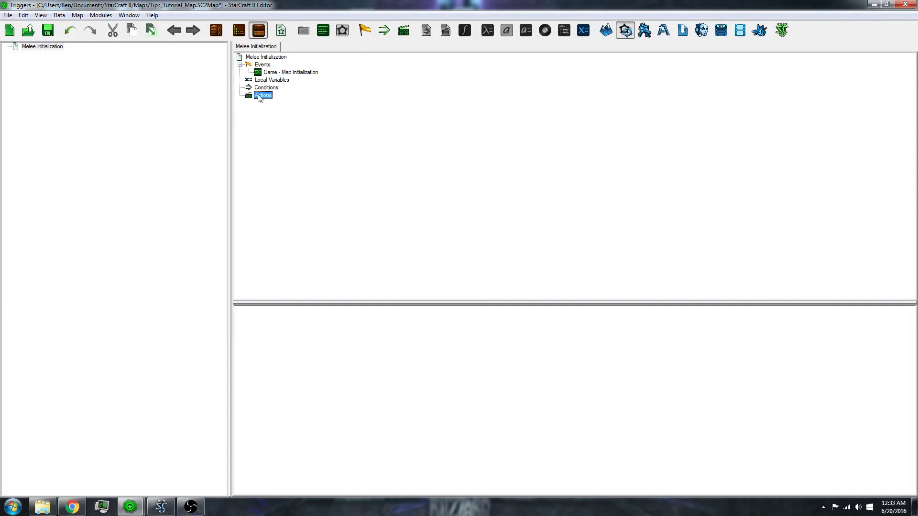
right_click(263, 95)
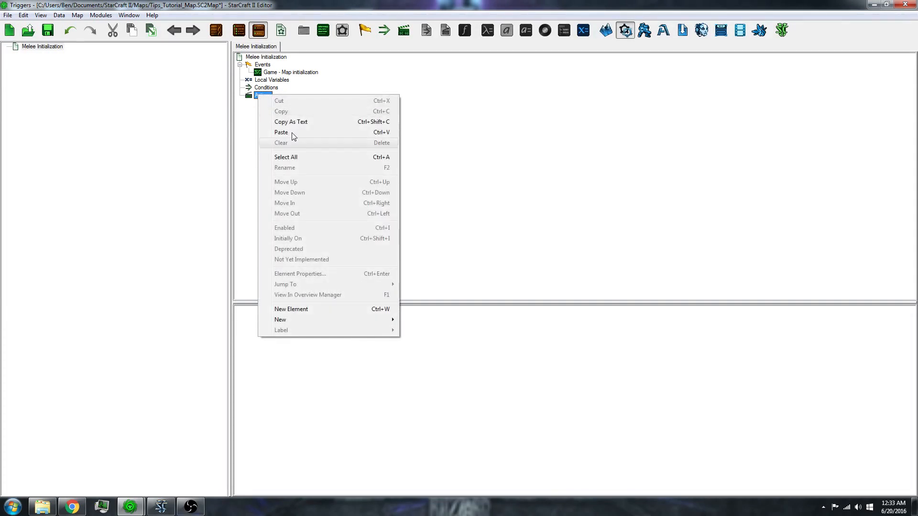
mouse_move(315, 320)
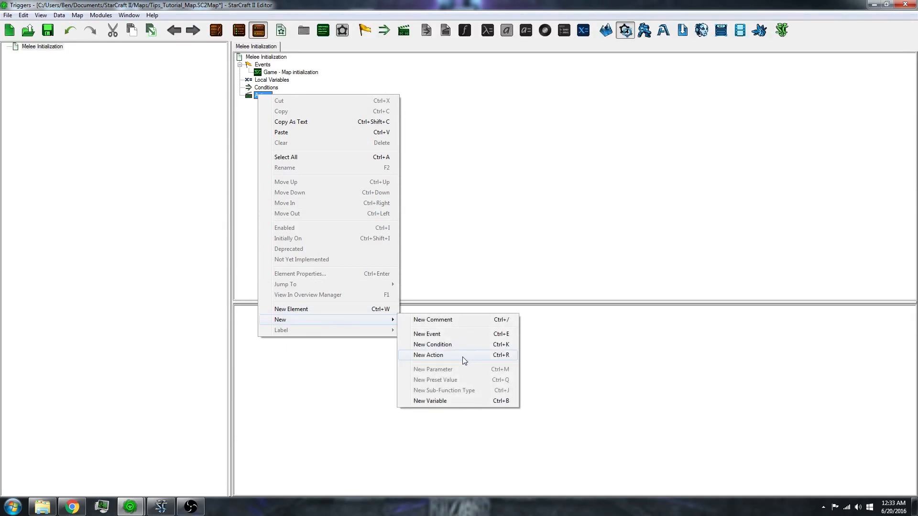
click(429, 355)
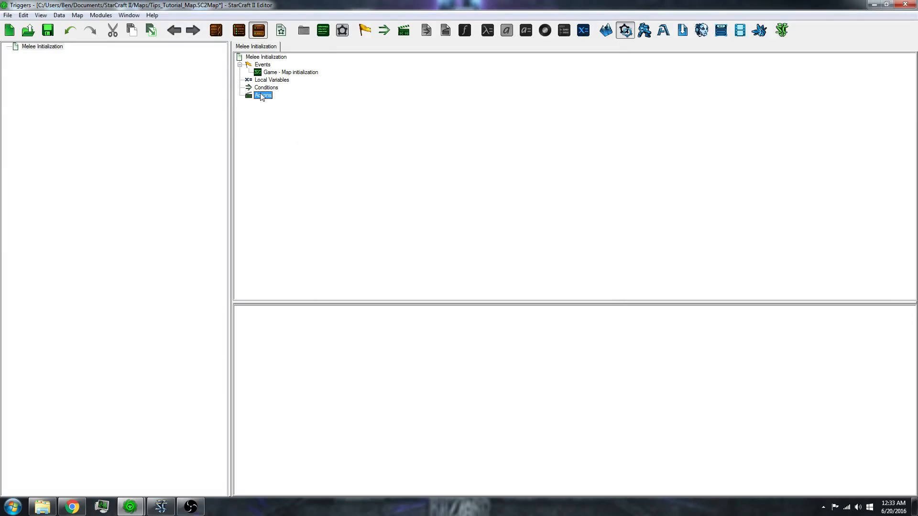
Step: Start a new action on Melee Initialization and pick Create Tip from the tip actions
double_click(262, 95)
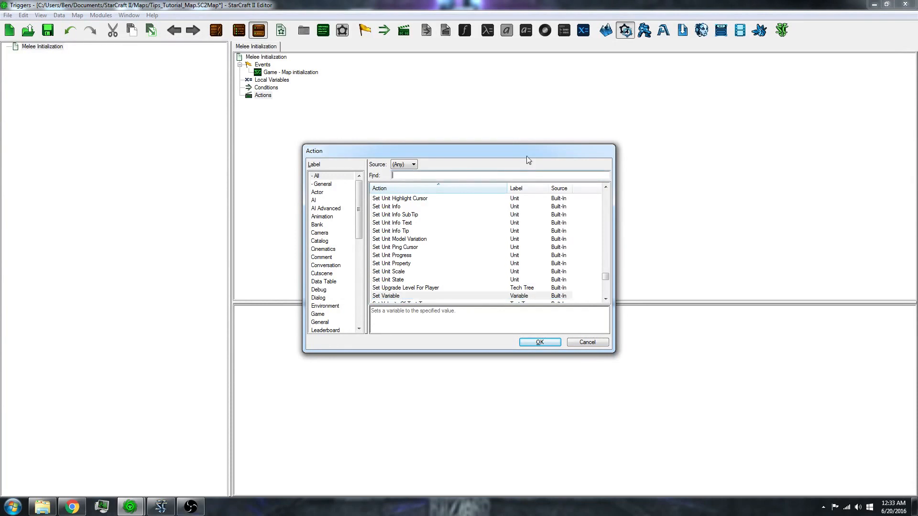
mouse_move(434, 171)
text(tip)
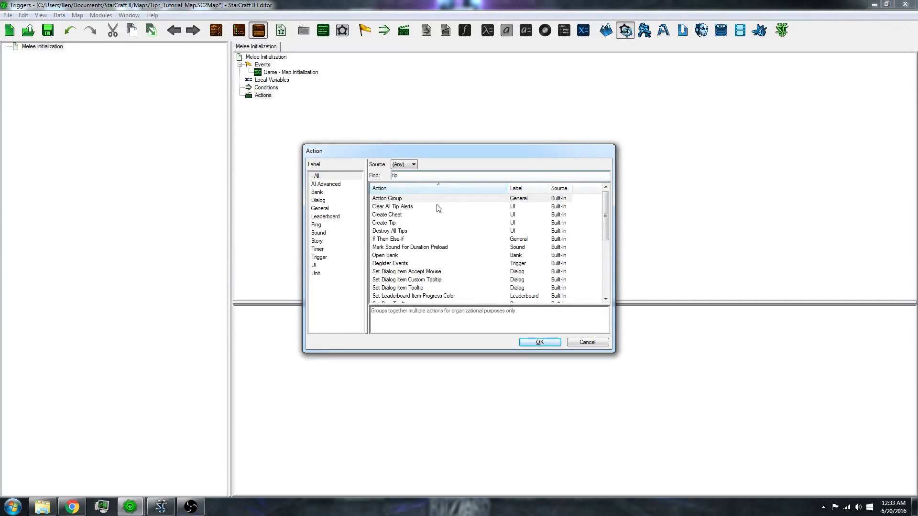
mouse_move(434, 229)
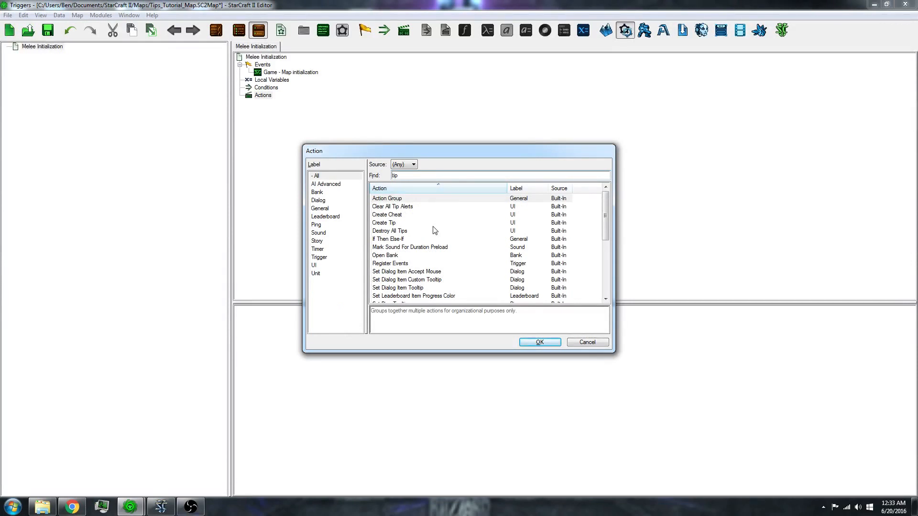
mouse_move(385, 227)
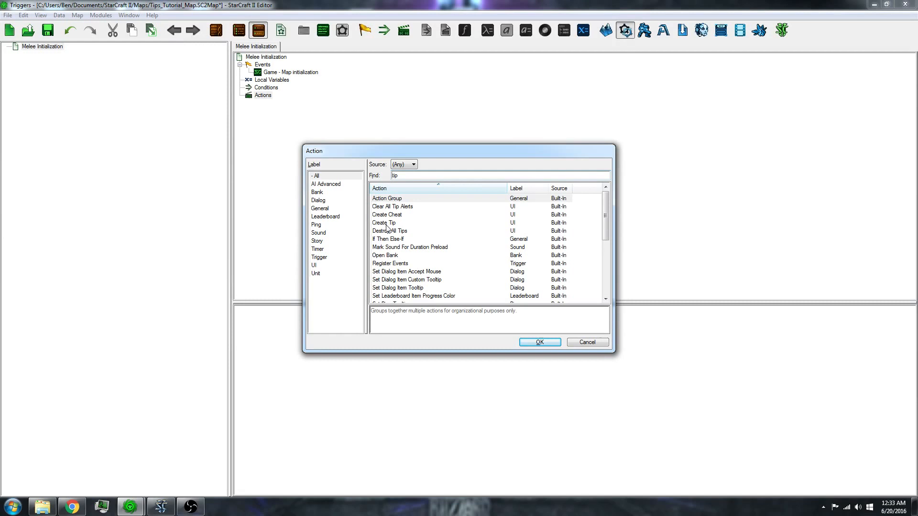
click(384, 223)
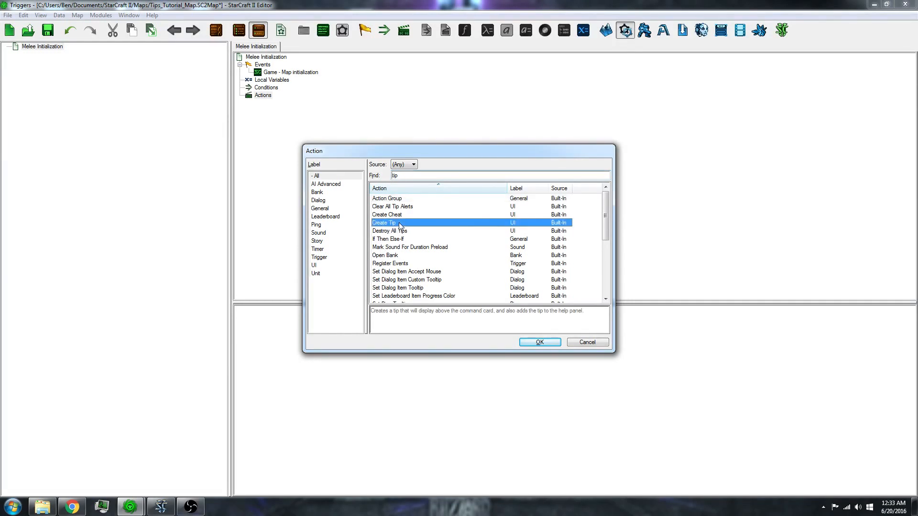
mouse_move(523, 358)
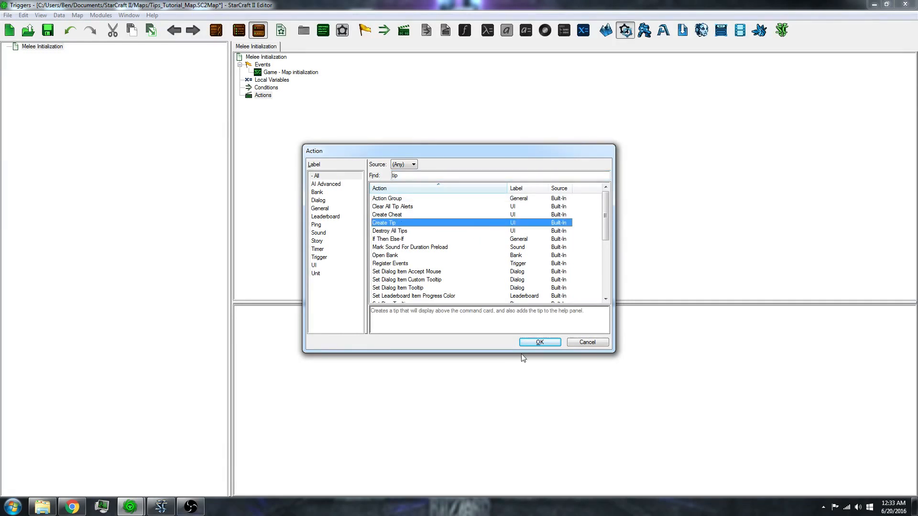
Step: Add the Create Tip action to the trigger and dismiss the empty description text
click(539, 342)
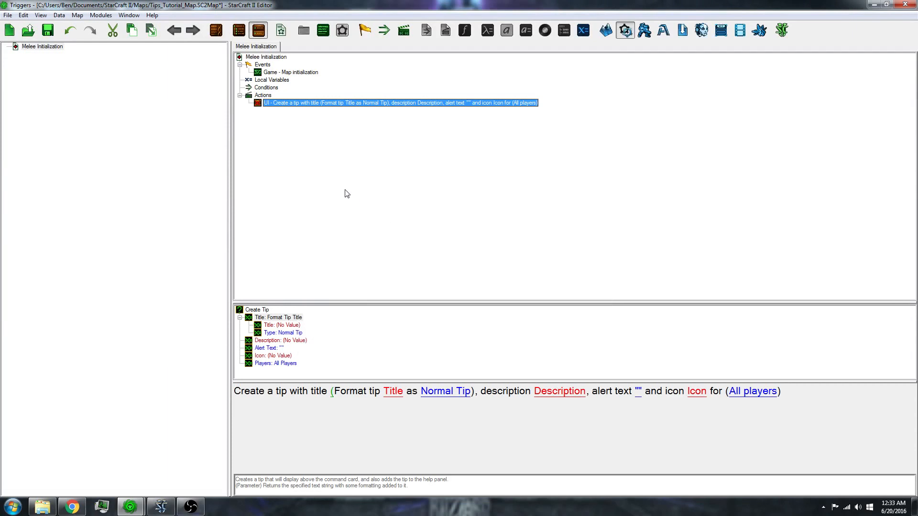
mouse_move(324, 107)
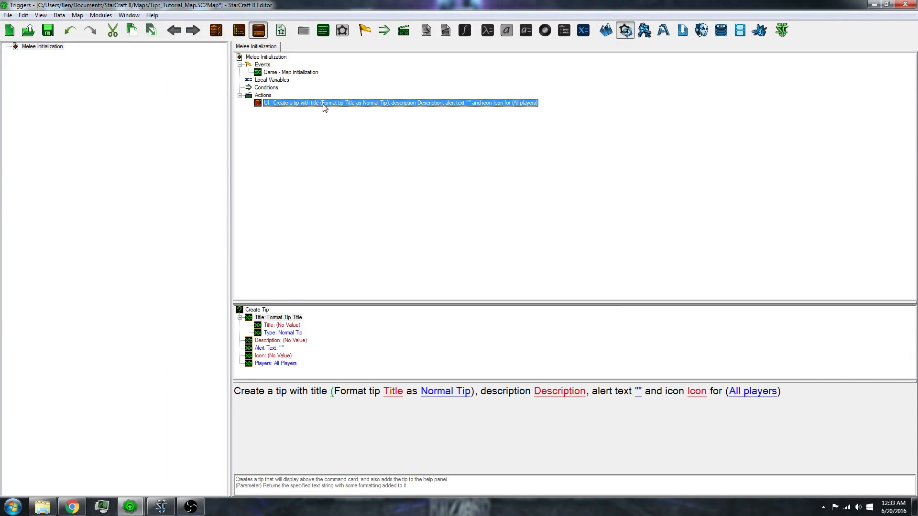
mouse_move(358, 104)
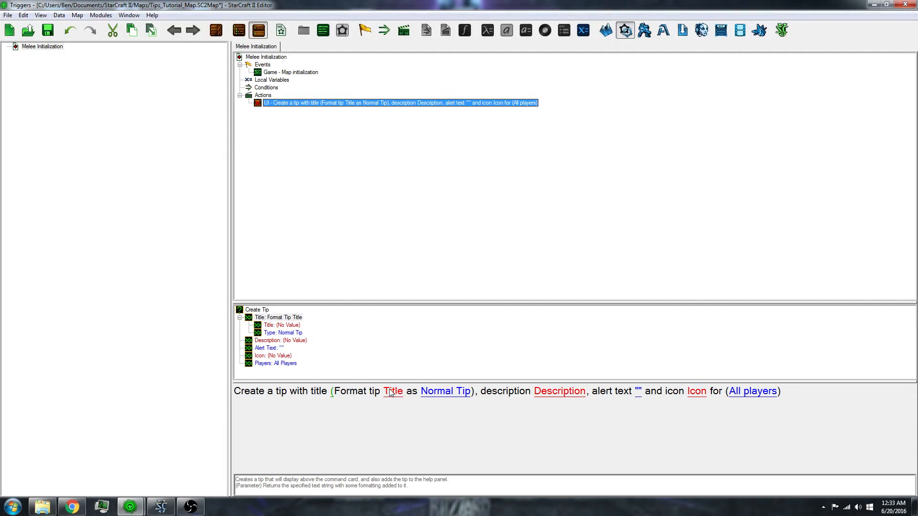
mouse_move(391, 399)
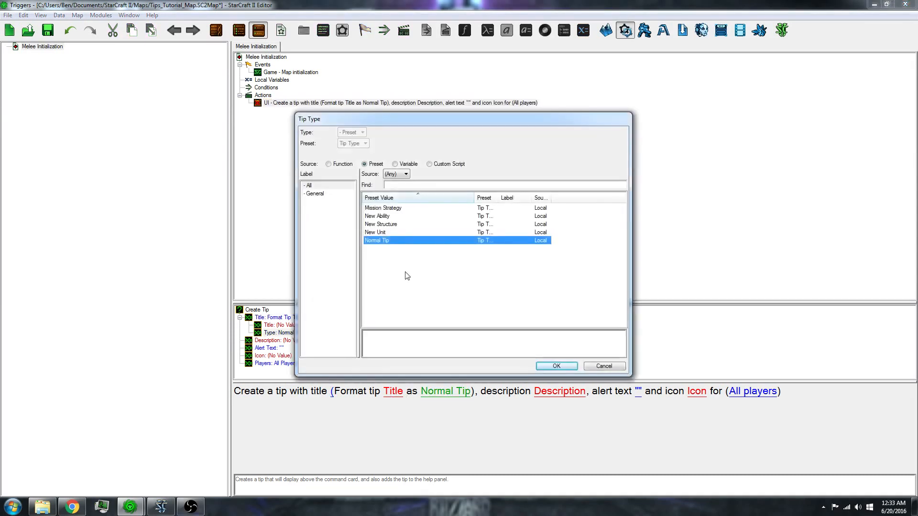
mouse_move(428, 227)
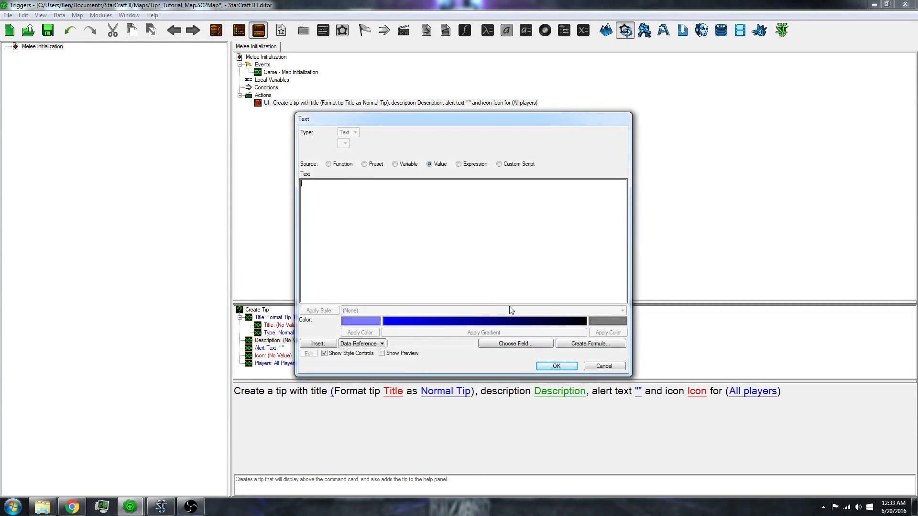
mouse_move(605, 366)
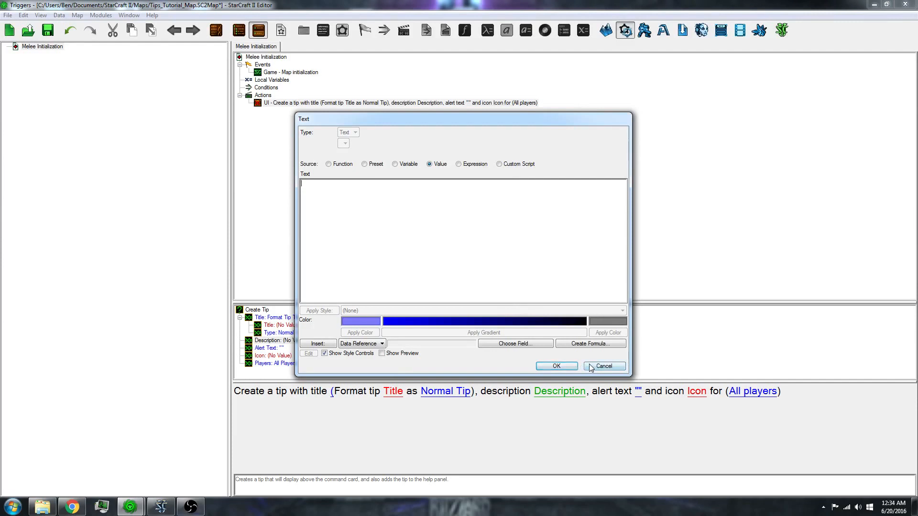
click(604, 366)
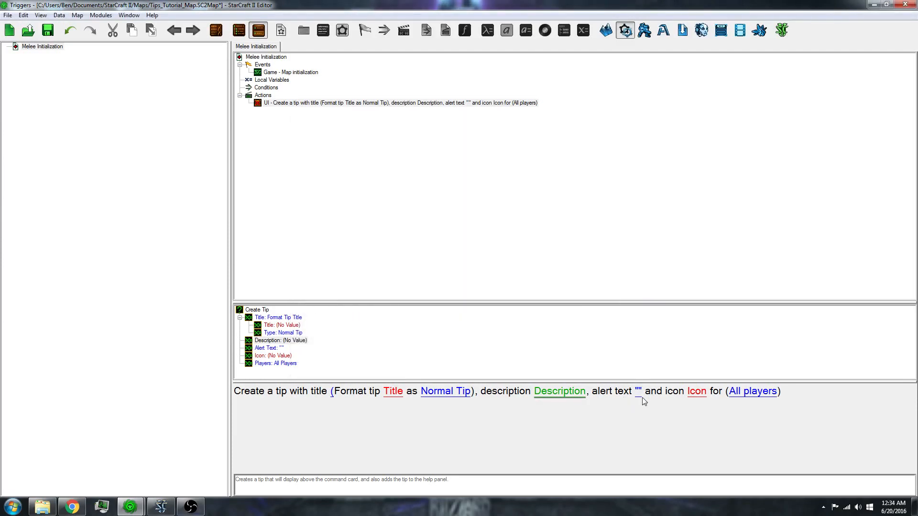
mouse_move(637, 399)
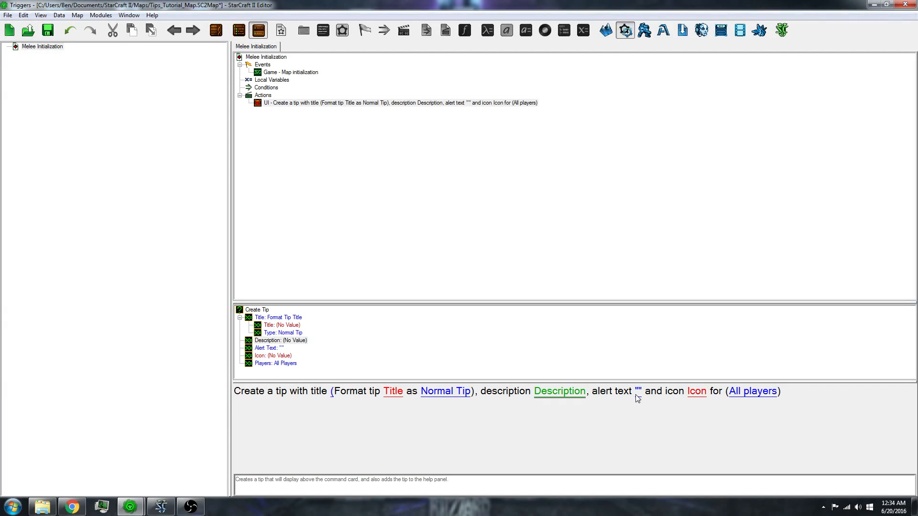
mouse_move(697, 391)
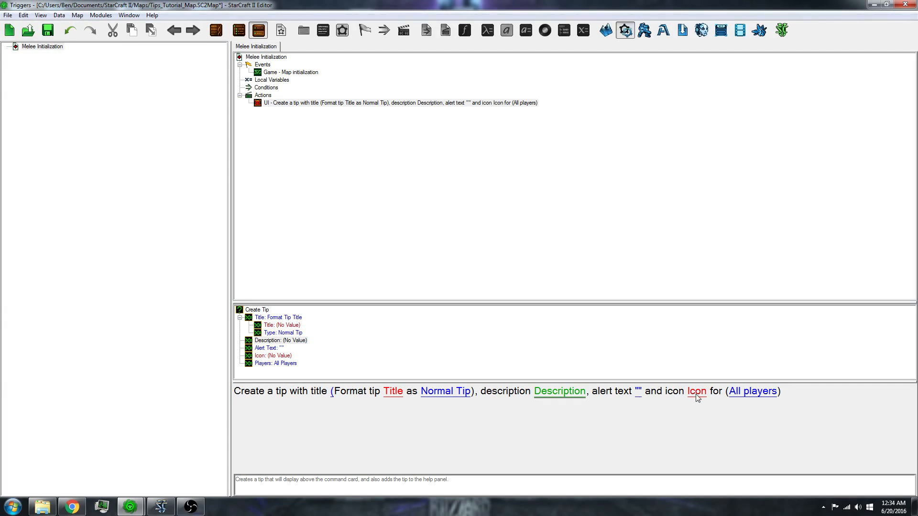
mouse_move(702, 412)
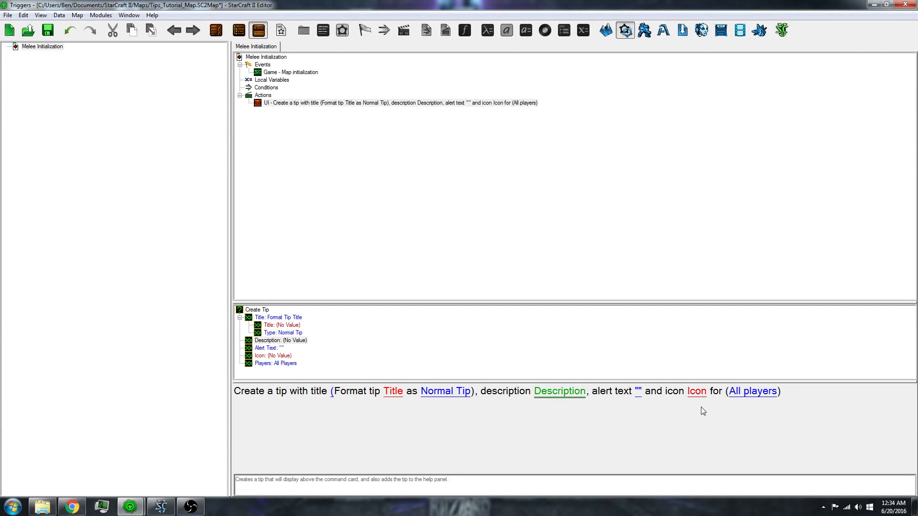
mouse_move(695, 397)
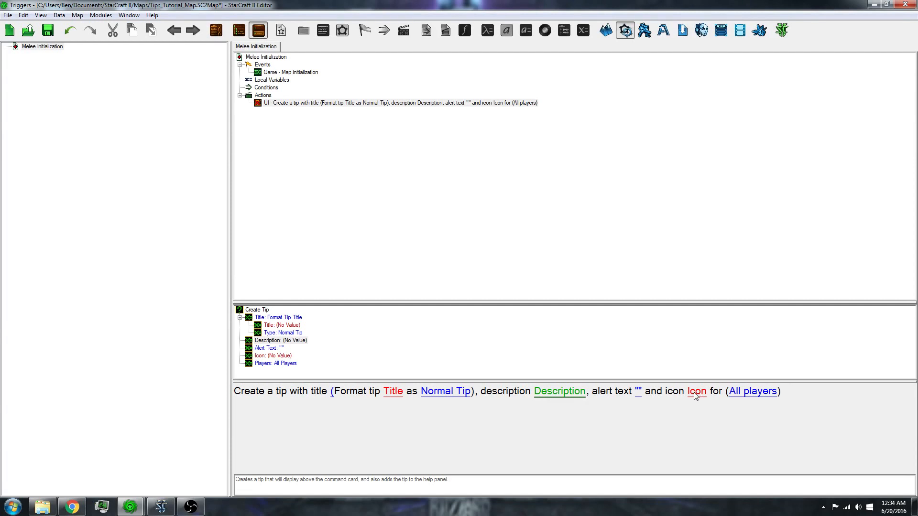
mouse_move(397, 402)
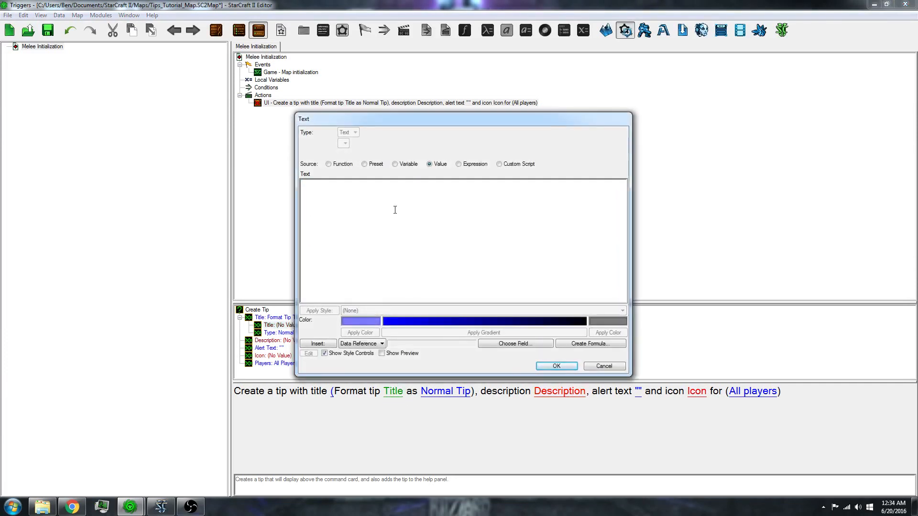
Step: Set tip title 'Header', description 'Description', and type alert text 'New Tip'
text(Header)
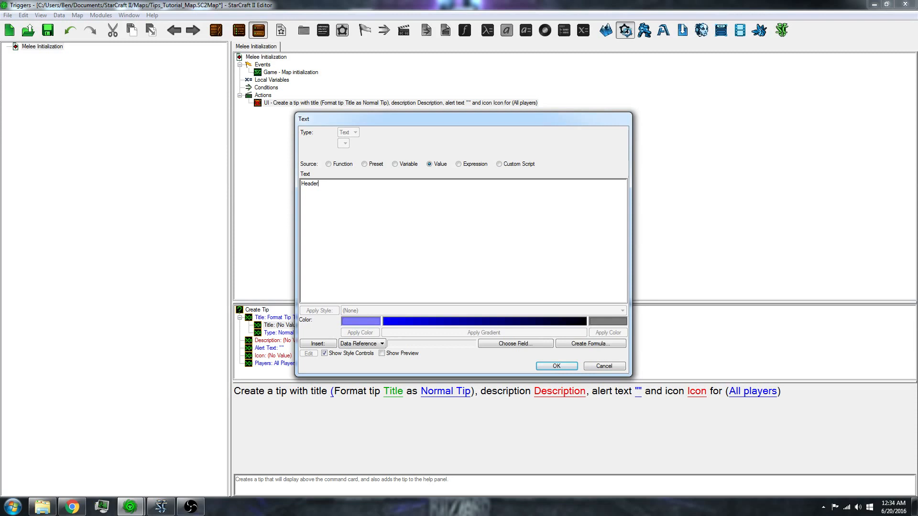
click(555, 366)
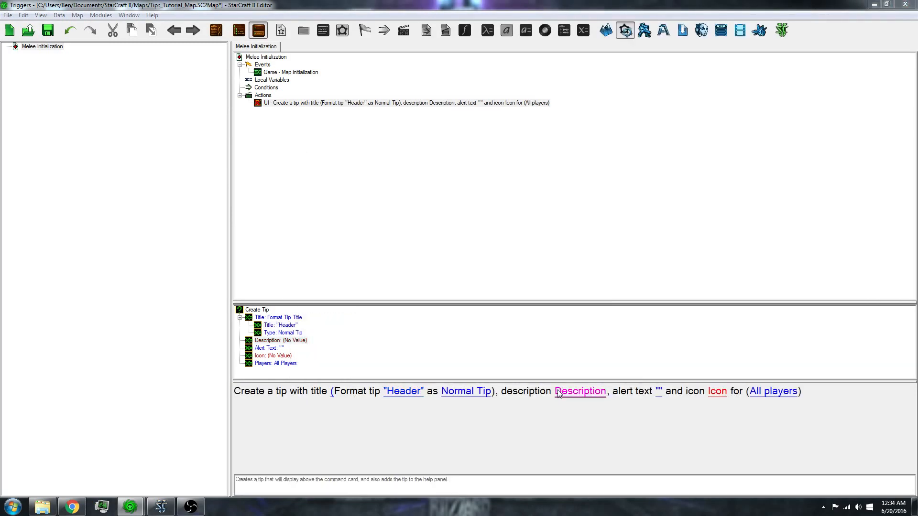
click(580, 391)
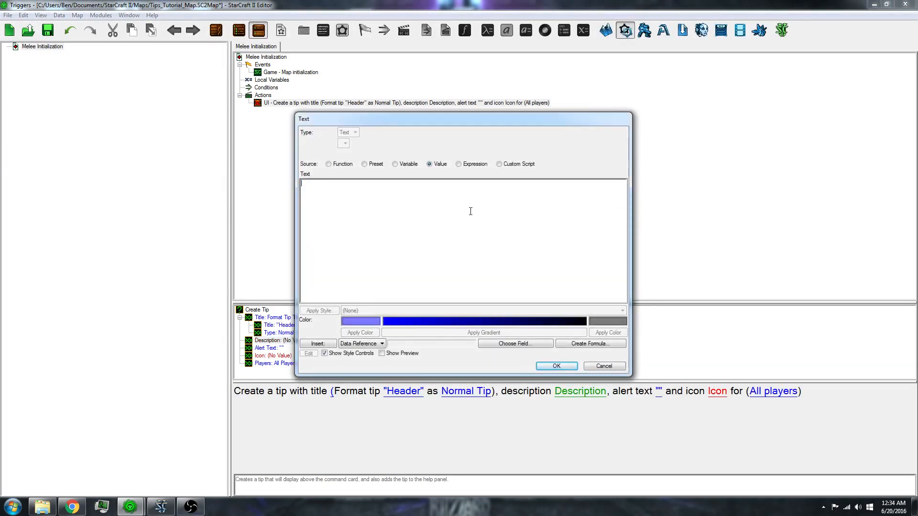
text(Description)
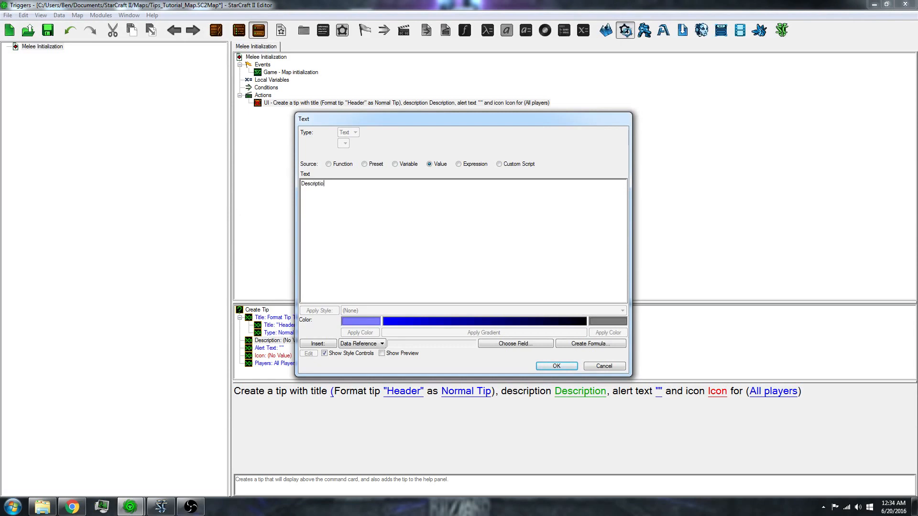
click(556, 366)
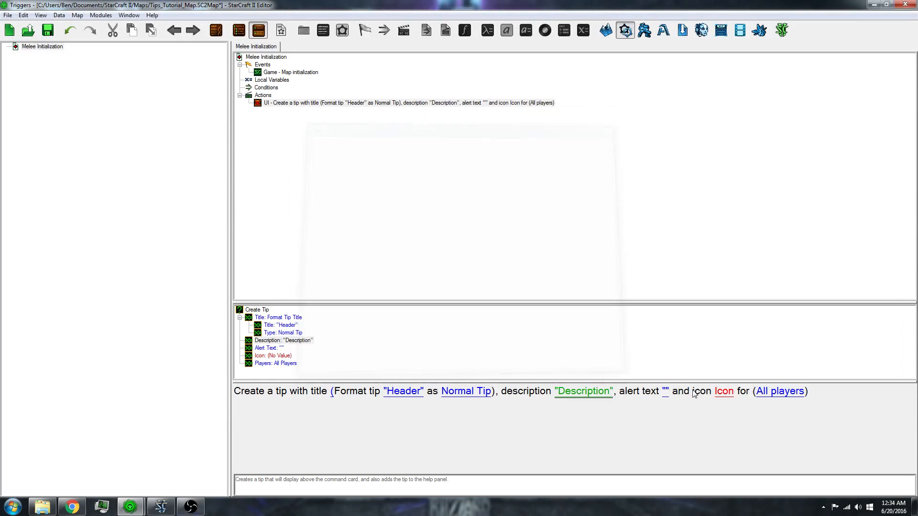
click(665, 391)
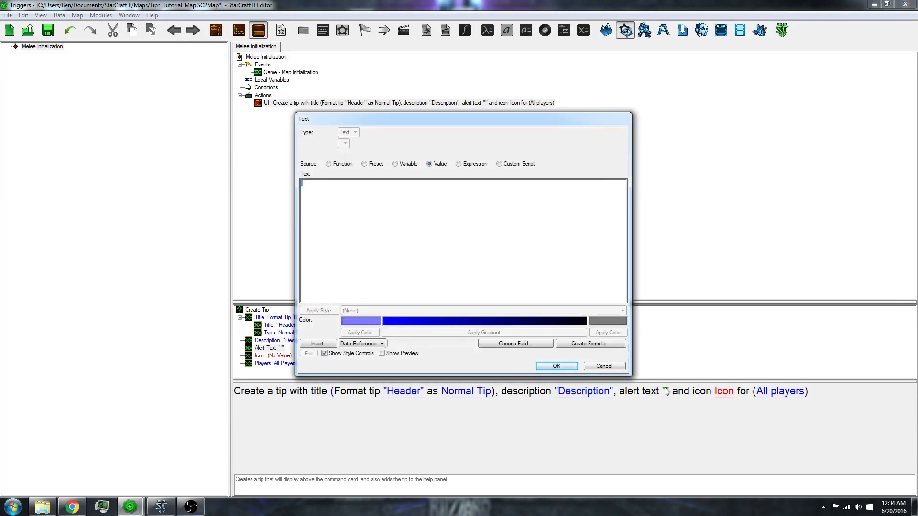
text(New Tip!)
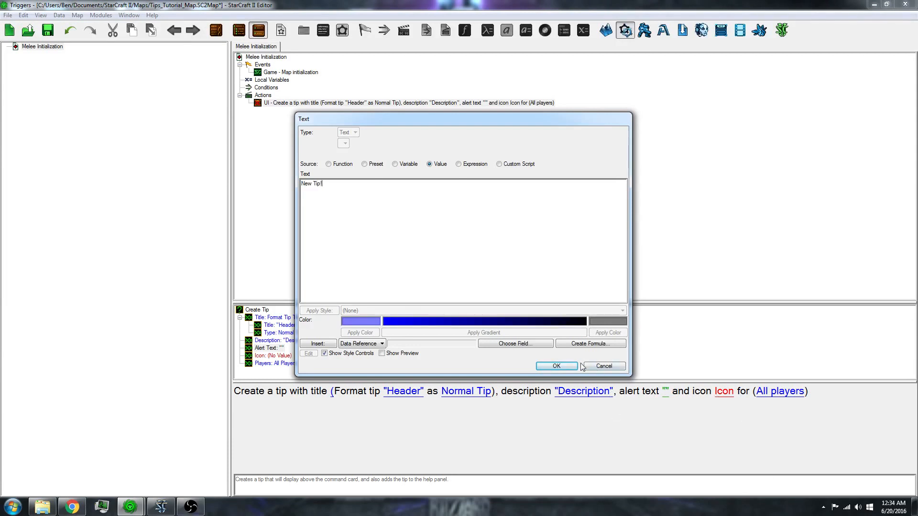
Step: Confirm 'New Tip!' as alert text and pick the techtree question-mark help image as icon
click(555, 366)
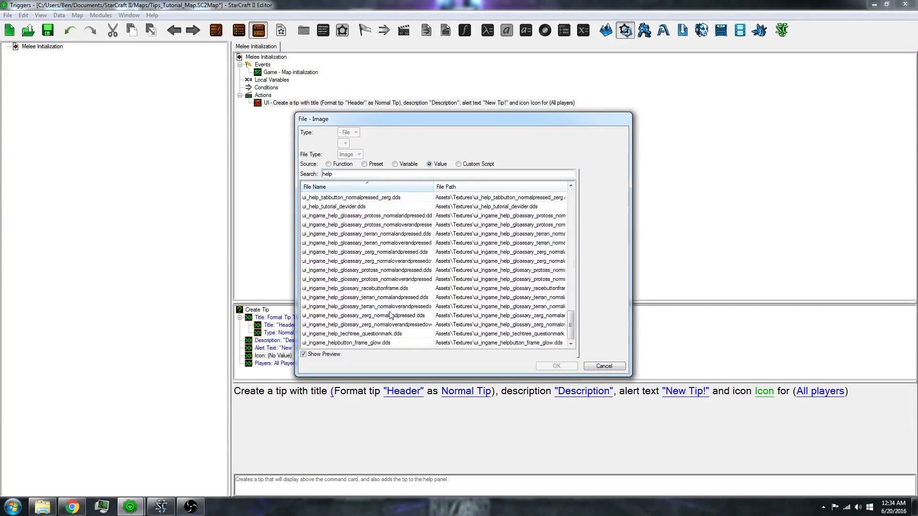
click(363, 334)
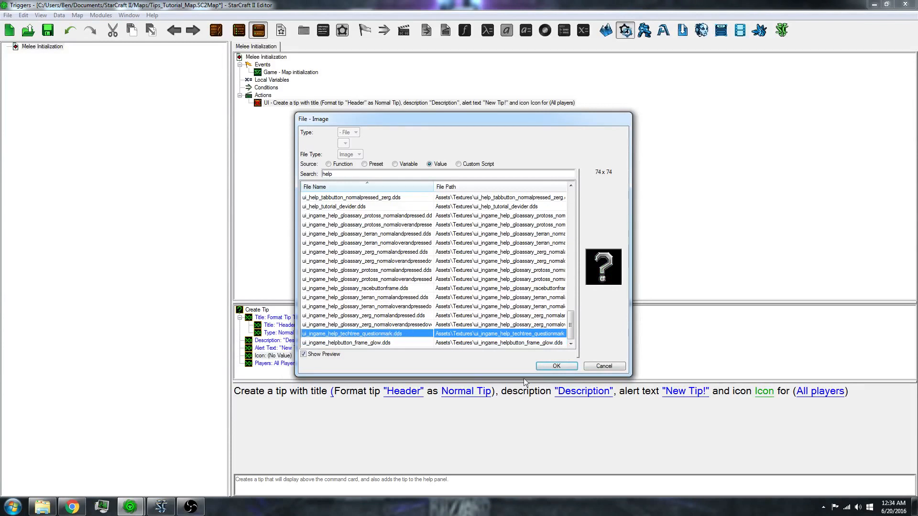
Step: Apply the techtree question-mark texture as the tip icon
click(554, 365)
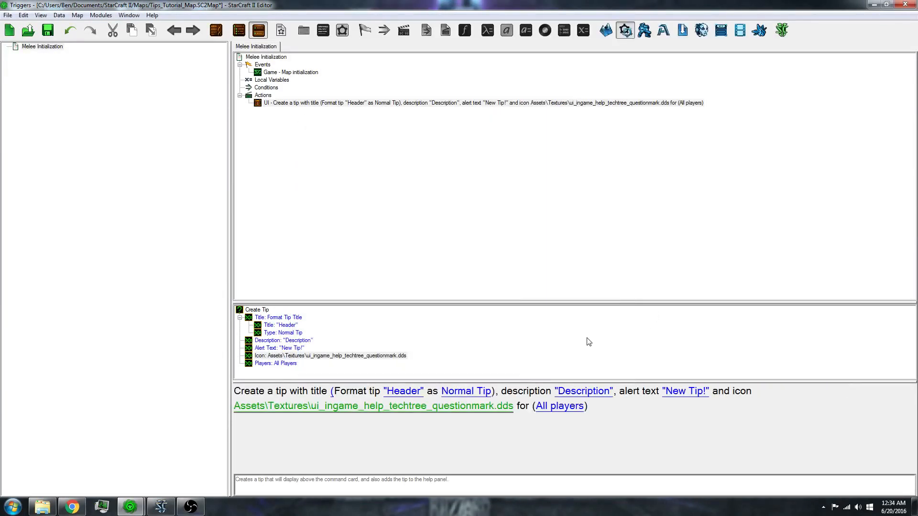
mouse_move(487, 364)
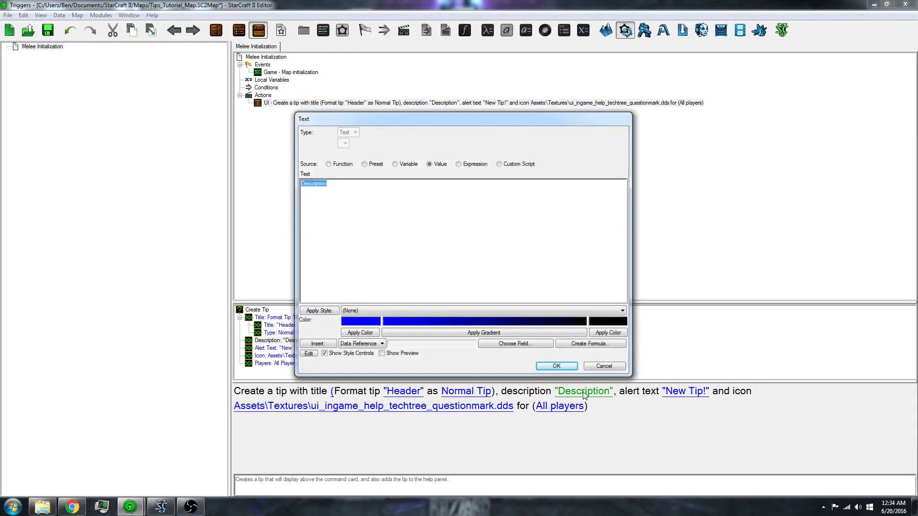
click(307, 213)
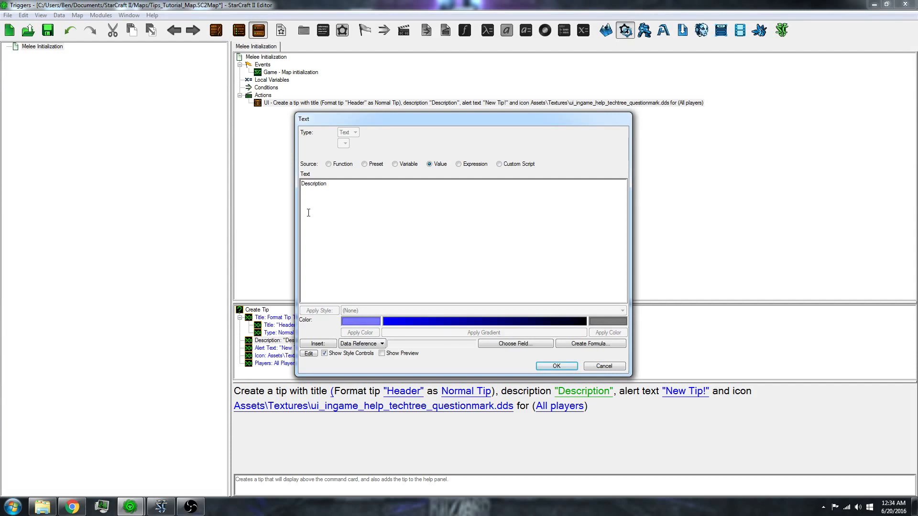
click(328, 183)
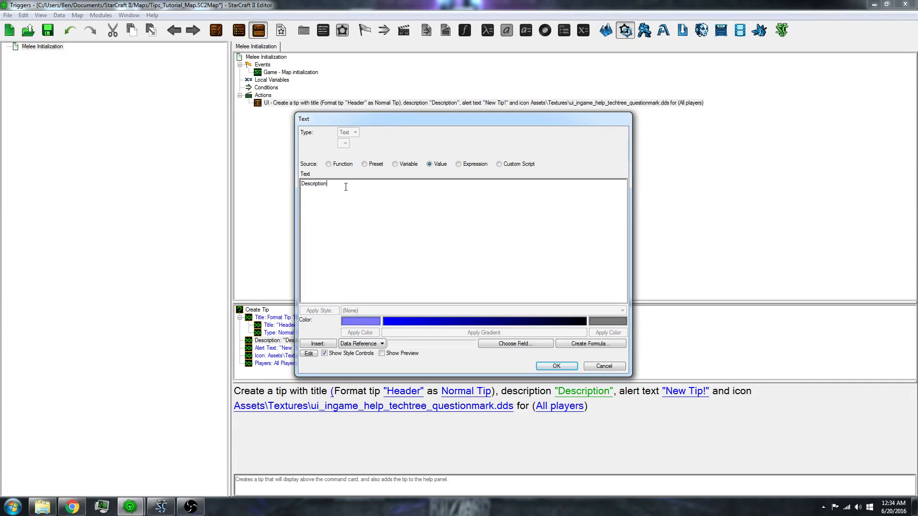
Step: Wrap the whole description text in a red colour tag
triple_click(313, 183)
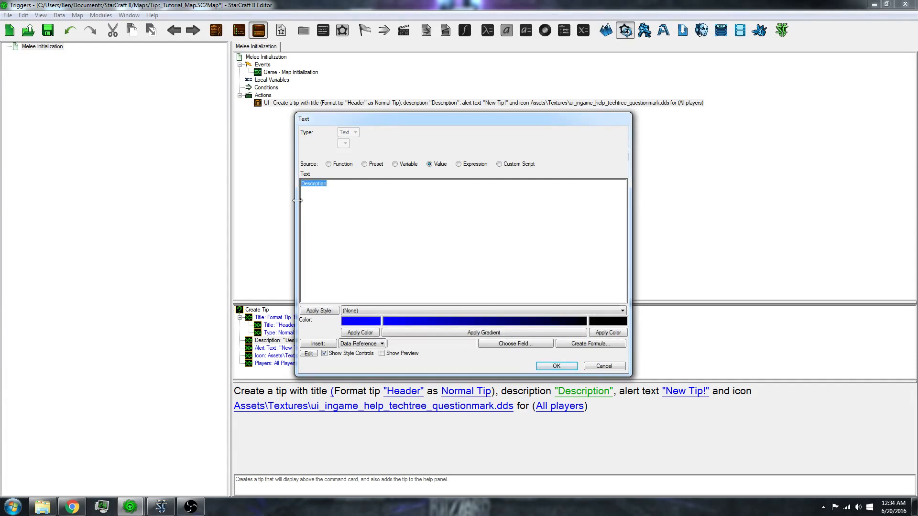
mouse_move(313, 207)
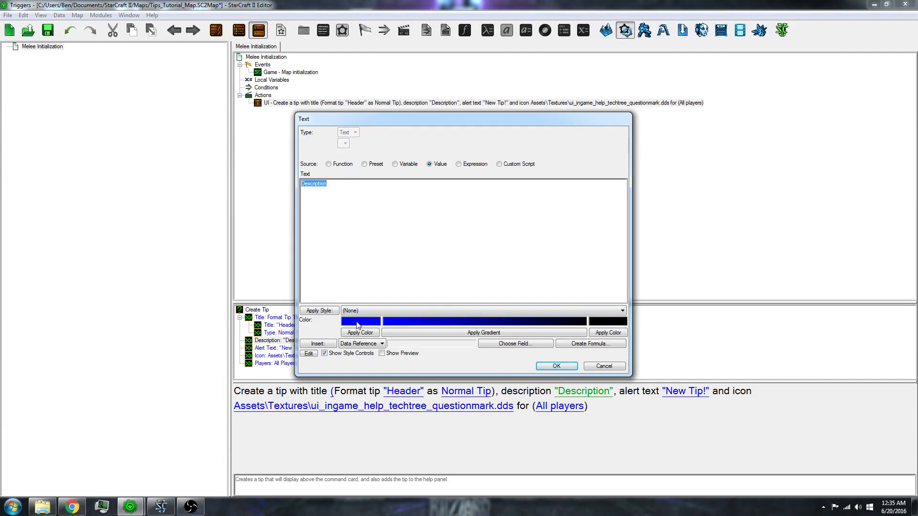
mouse_move(361, 322)
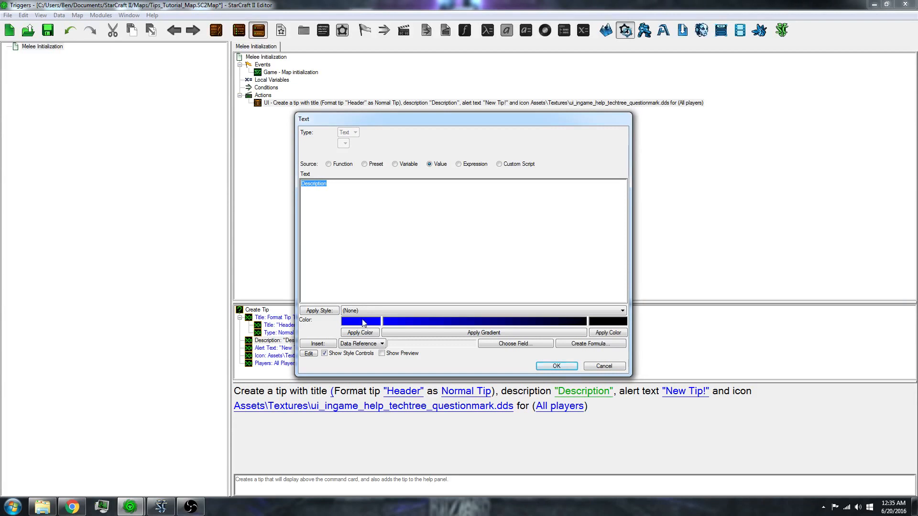
click(359, 331)
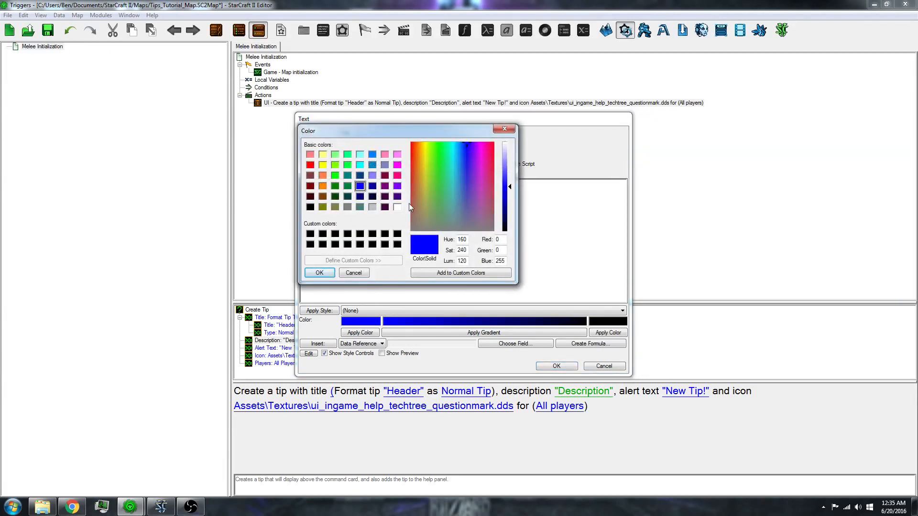
mouse_move(438, 186)
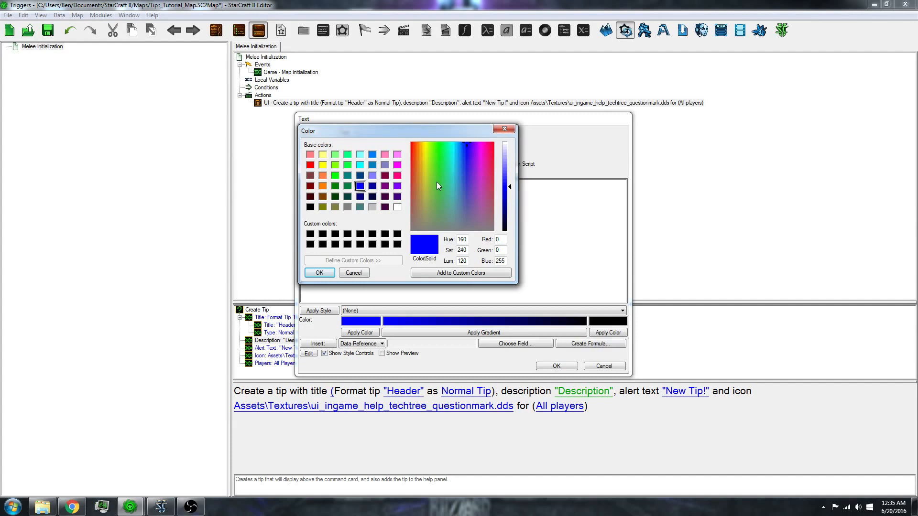
mouse_move(326, 217)
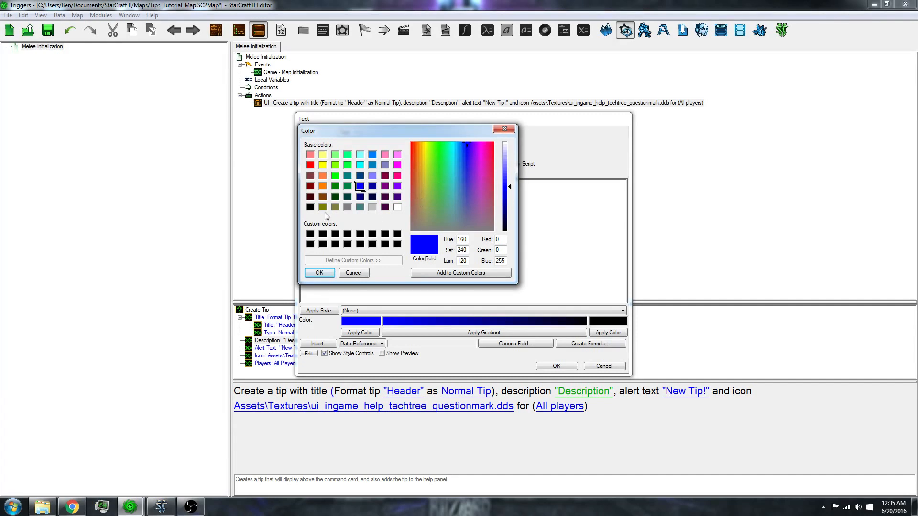
click(310, 164)
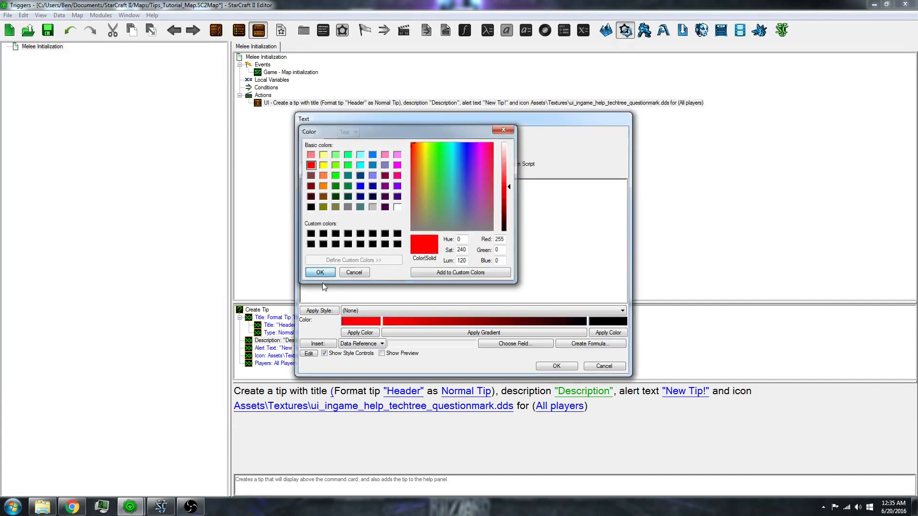
click(319, 271)
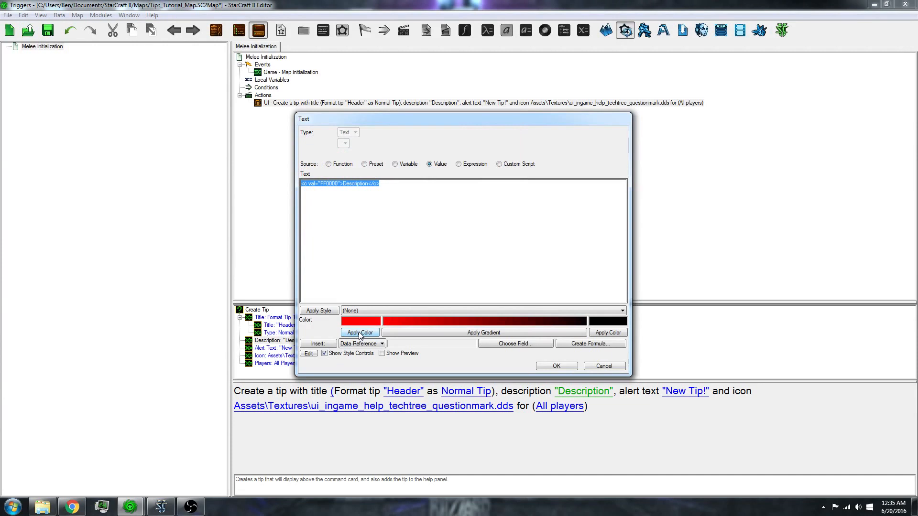
click(405, 190)
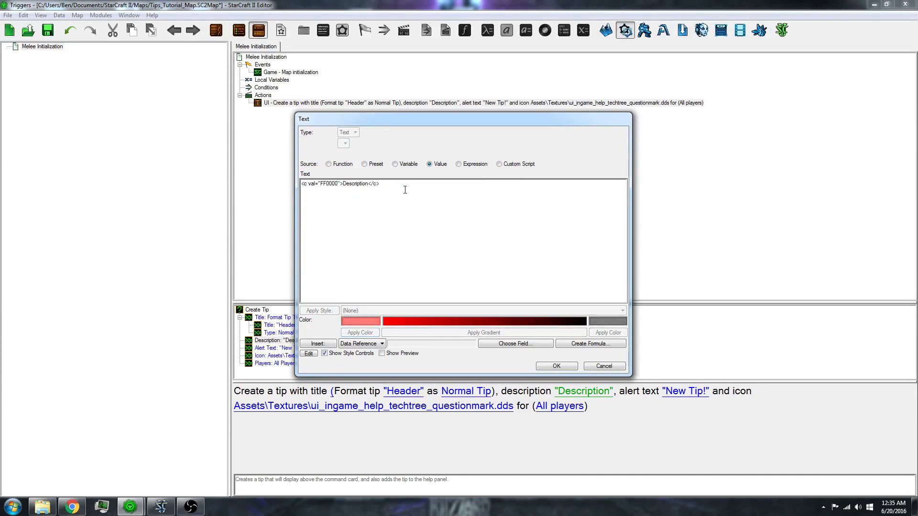
Step: Wrap 'Style1' in the AchievementFrameDescription style
text(s)
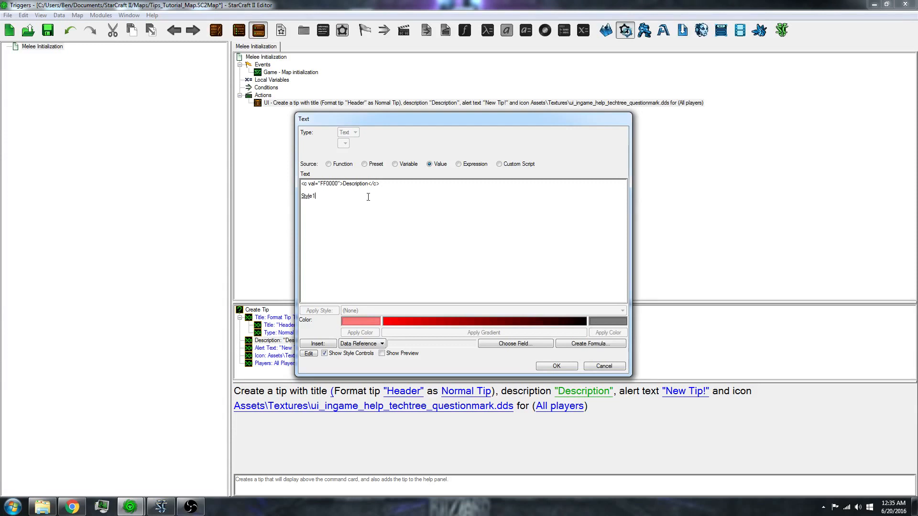
double_click(308, 196)
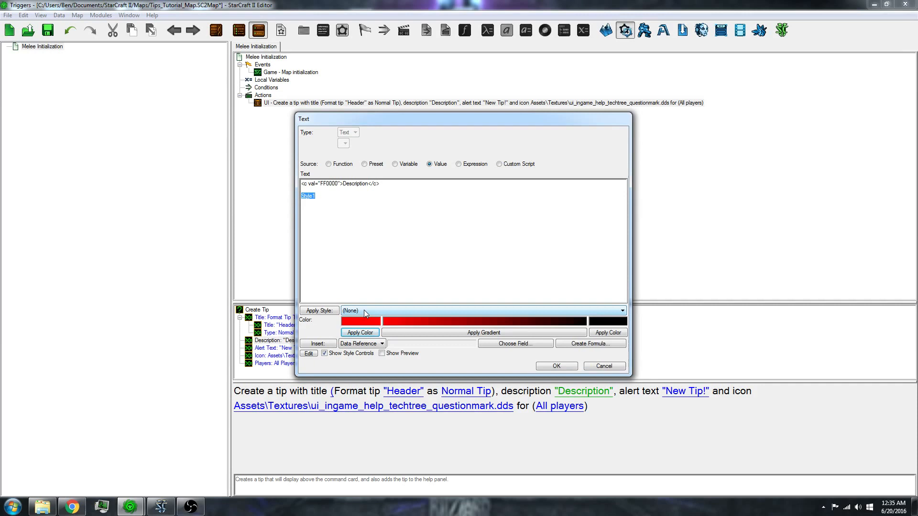
mouse_move(375, 311)
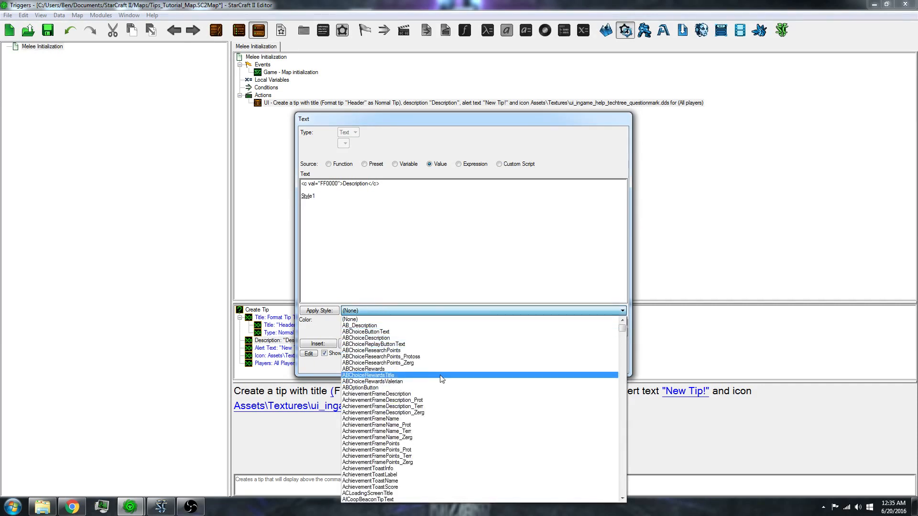
click(376, 394)
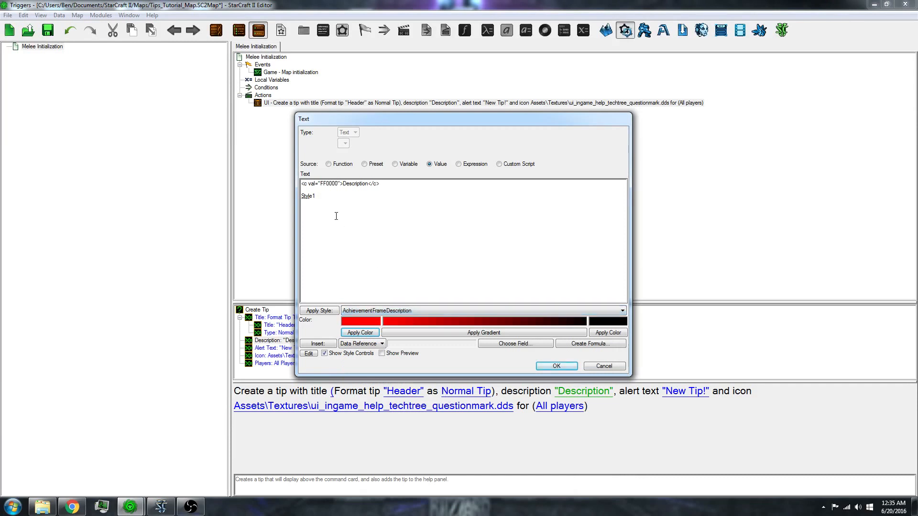
click(318, 311)
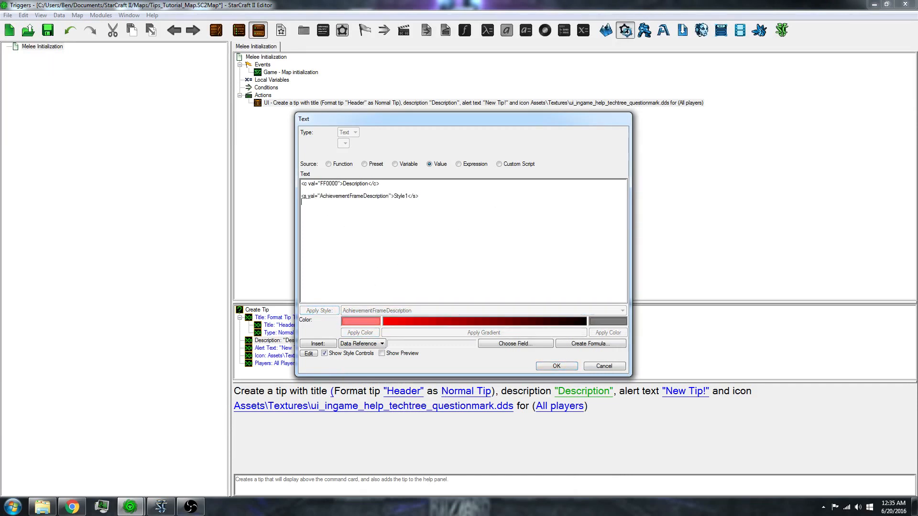
Step: Add 'Style2' to the description and wrap it in the AlertDisplay style
text(Style2)
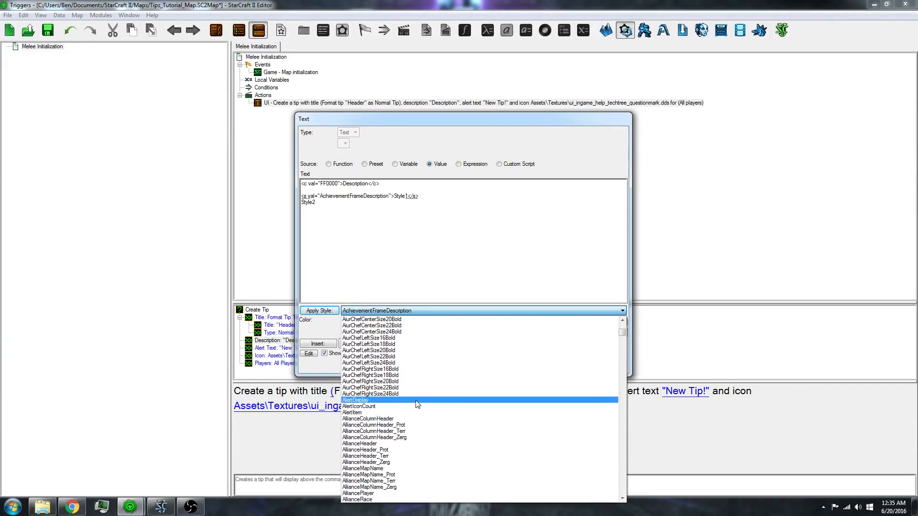
click(355, 400)
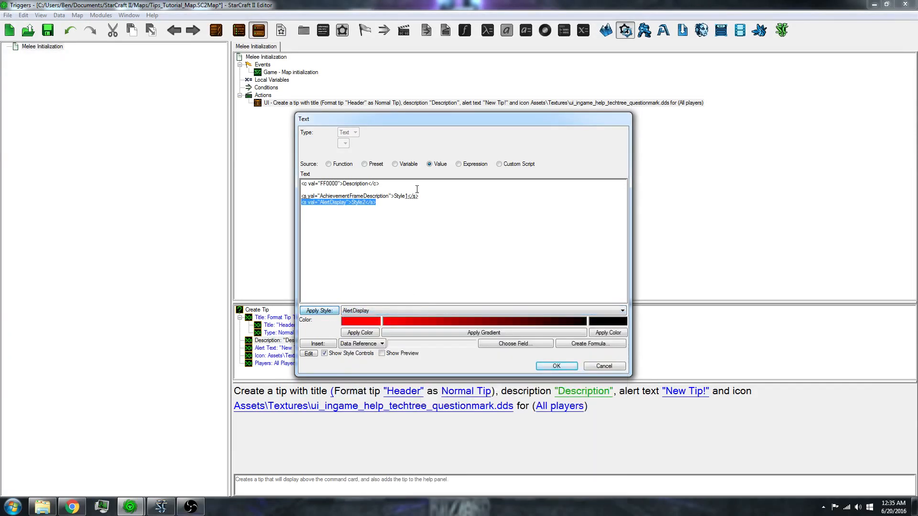
click(415, 235)
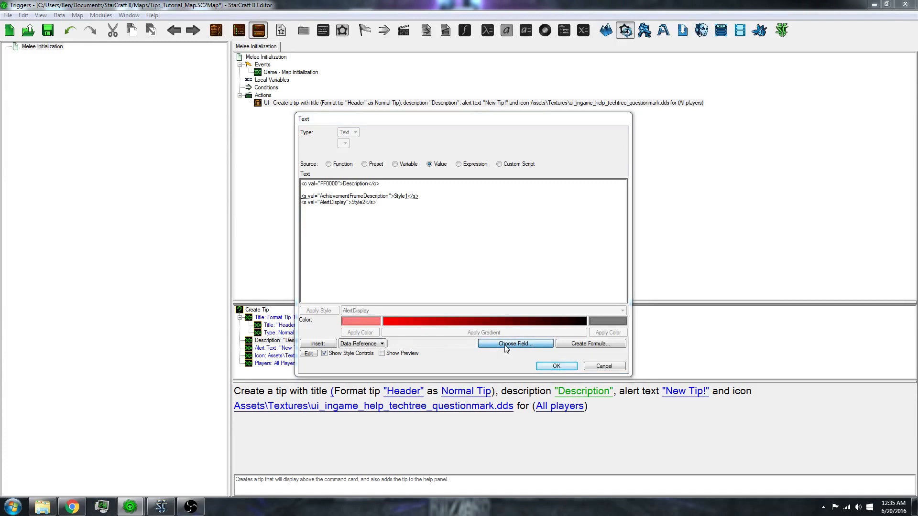
Step: Insert the Mutalisk - Glaive Wurm (Damage) Amount field reference into the description
click(514, 344)
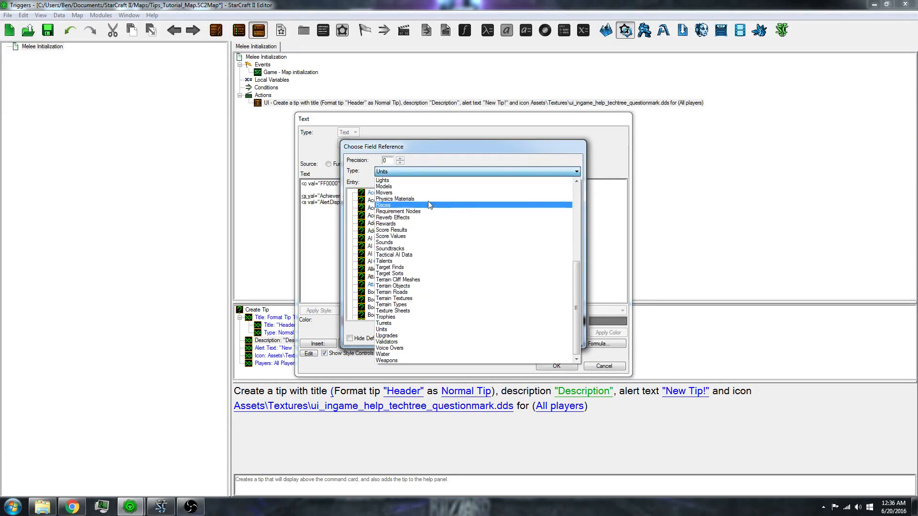
scroll(up, 3)
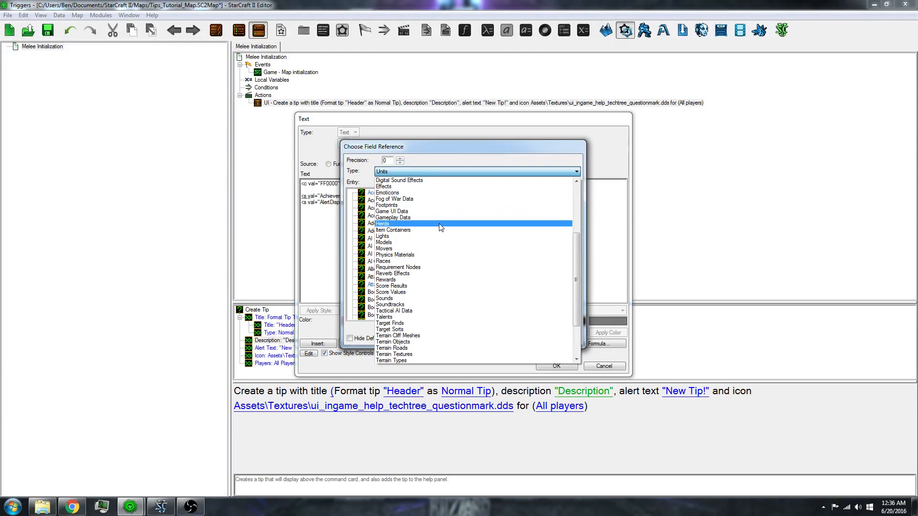
click(383, 186)
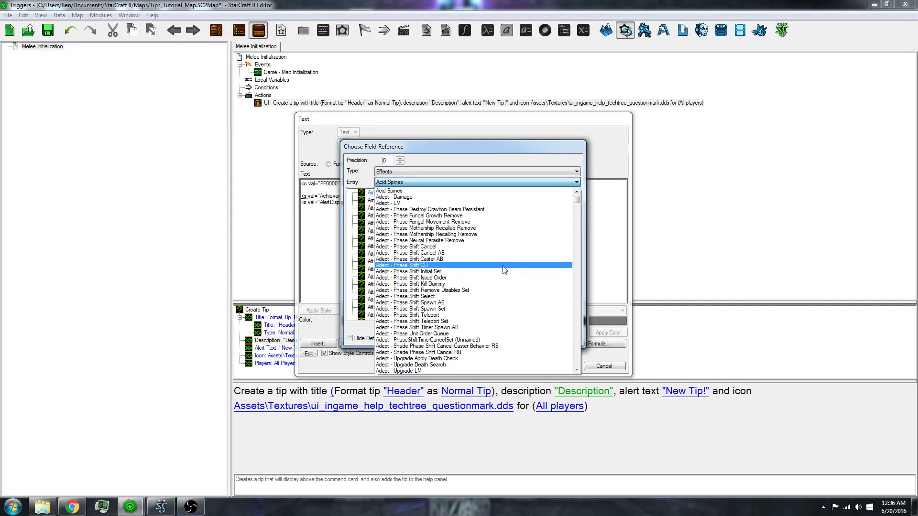
scroll(down, 3)
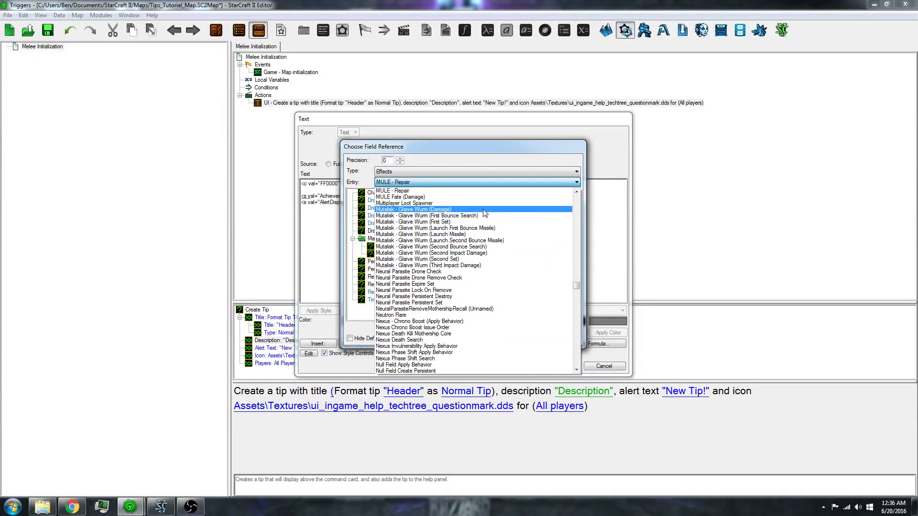
click(413, 210)
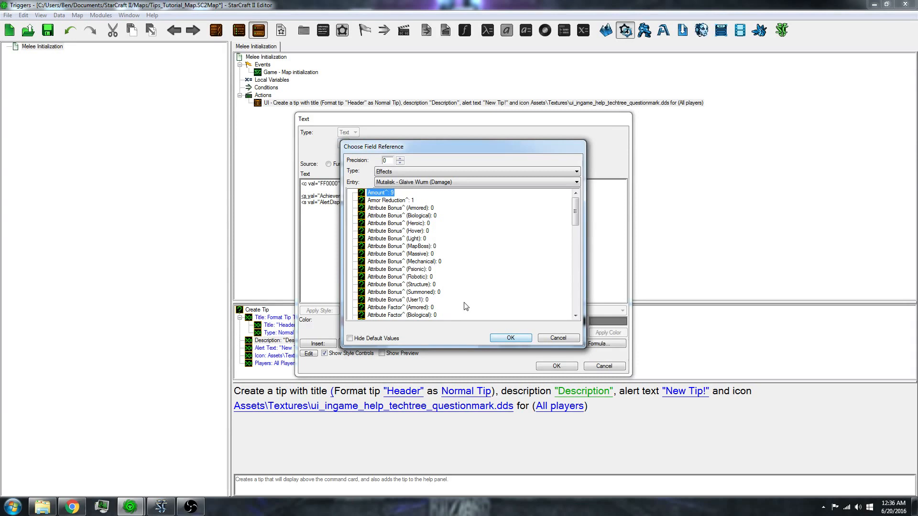
click(510, 338)
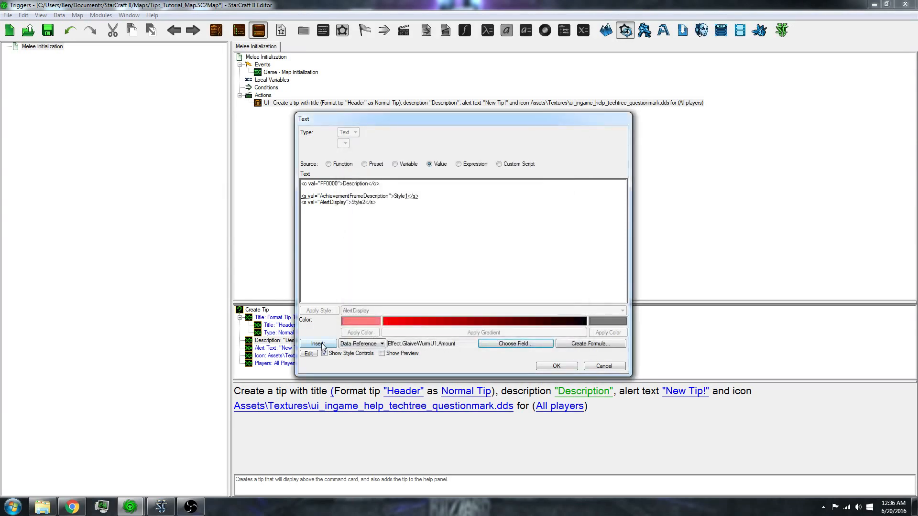
click(318, 344)
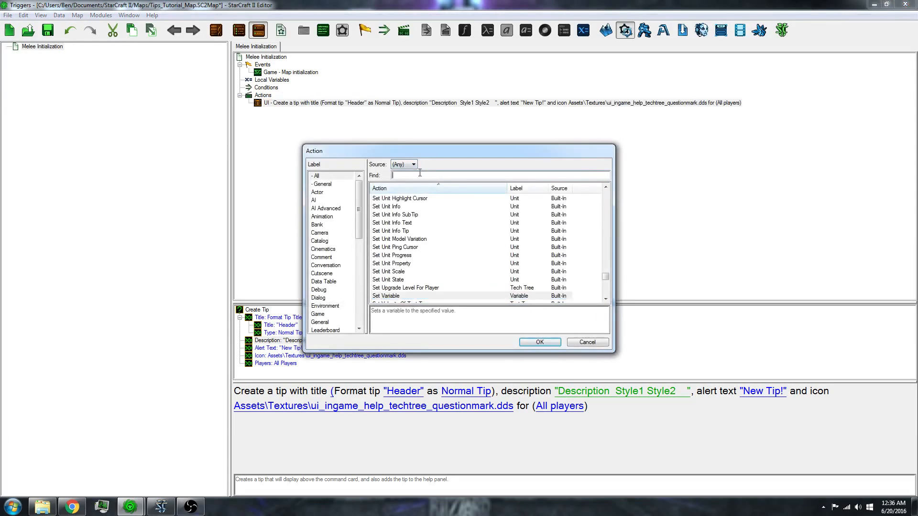
Step: Add an Enable/Disable Help Panel Tech Glossary Button action set to Disable
text(help)
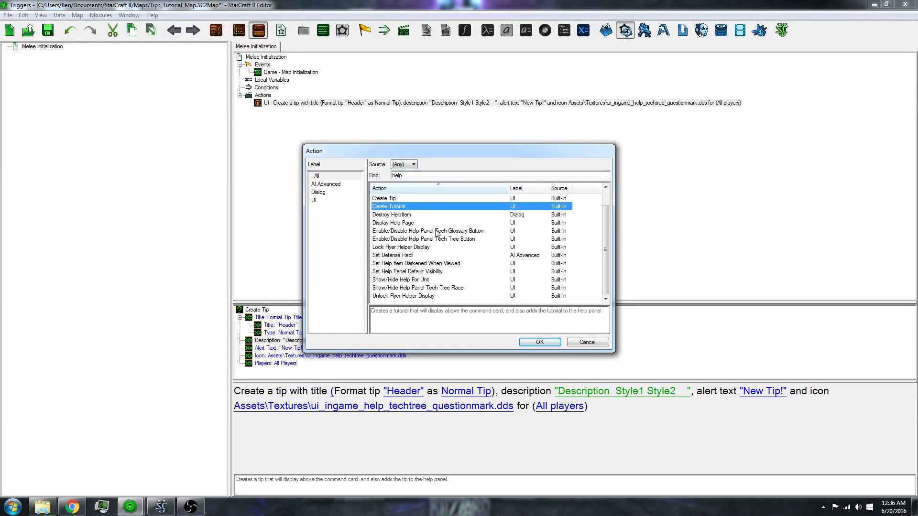
click(423, 239)
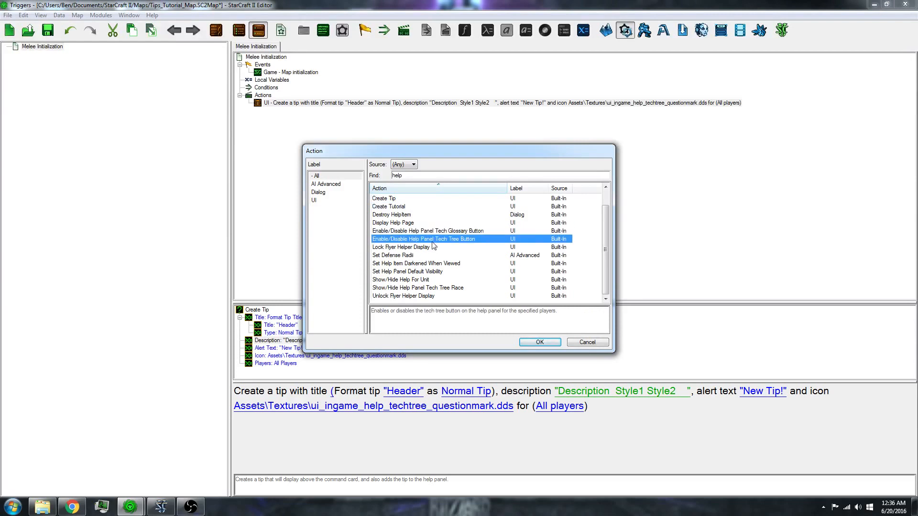
click(427, 230)
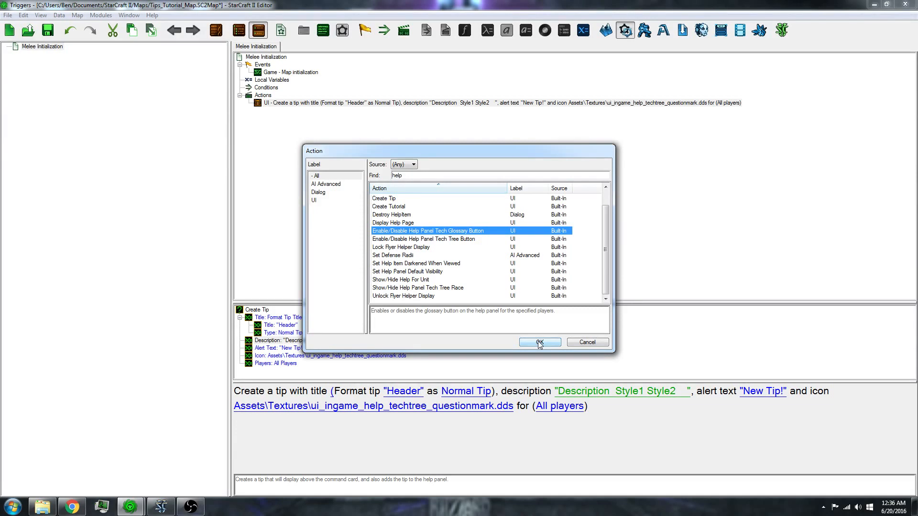
click(539, 342)
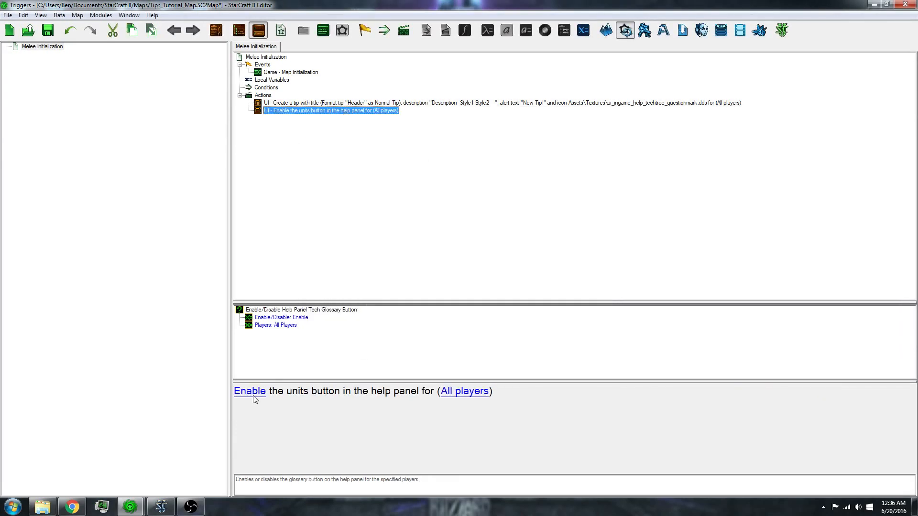
click(250, 391)
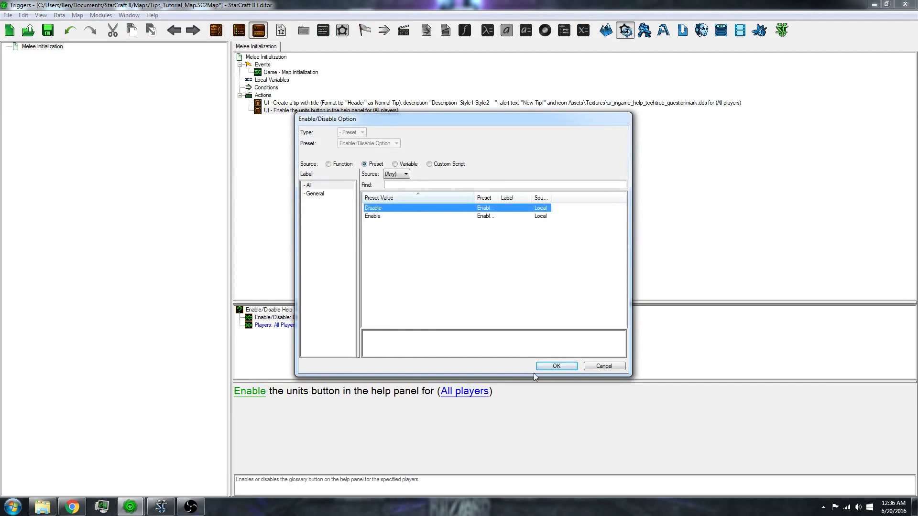
click(555, 366)
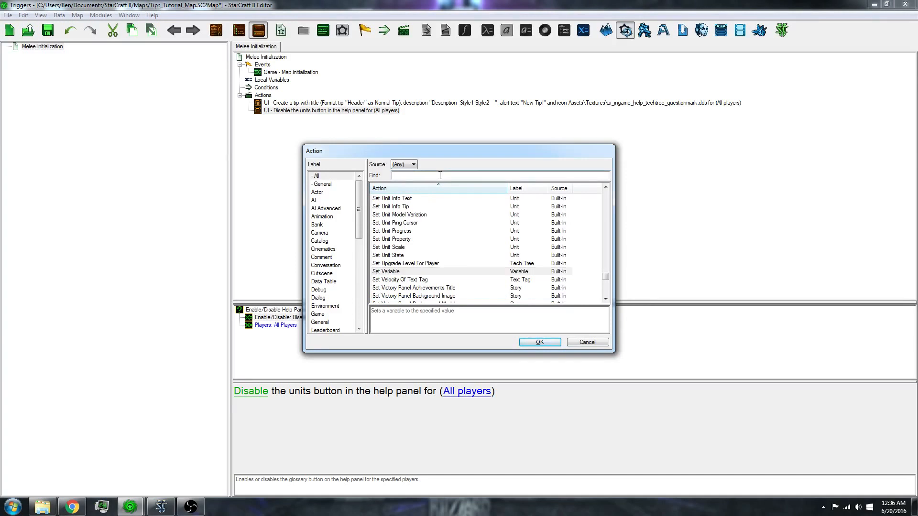
Step: Add an Enable/Disable Help Panel Tech Tree Button action set to Disable
text(help)
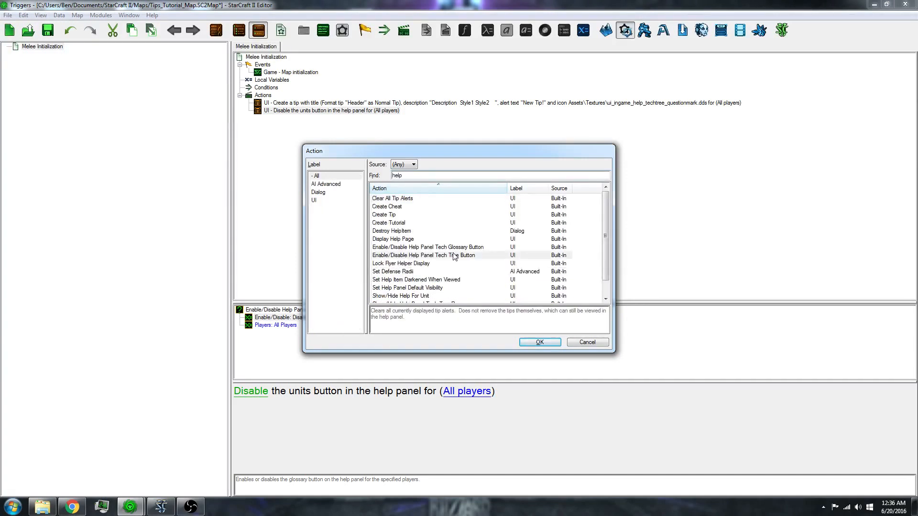
click(424, 255)
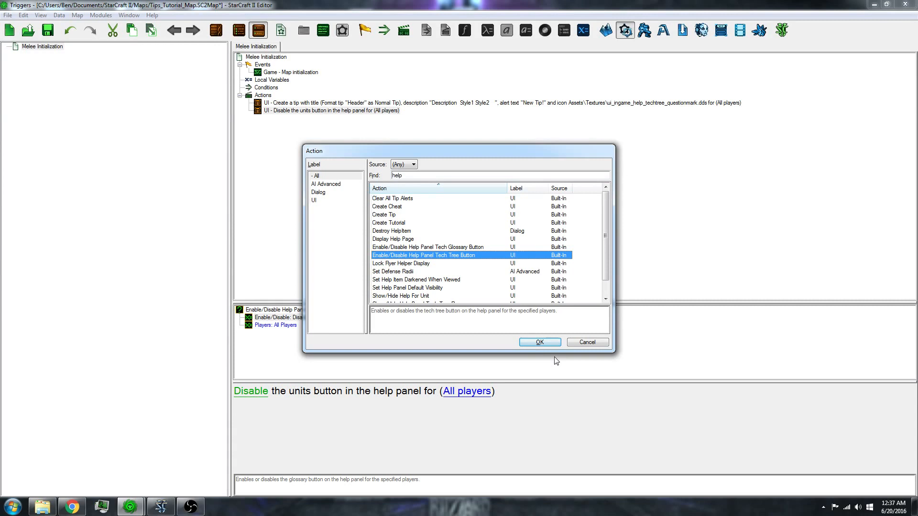
click(538, 342)
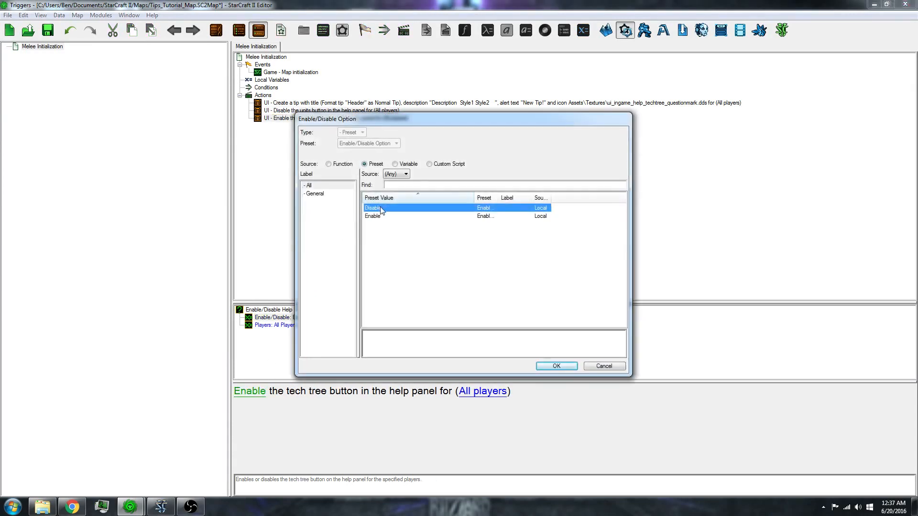
click(555, 366)
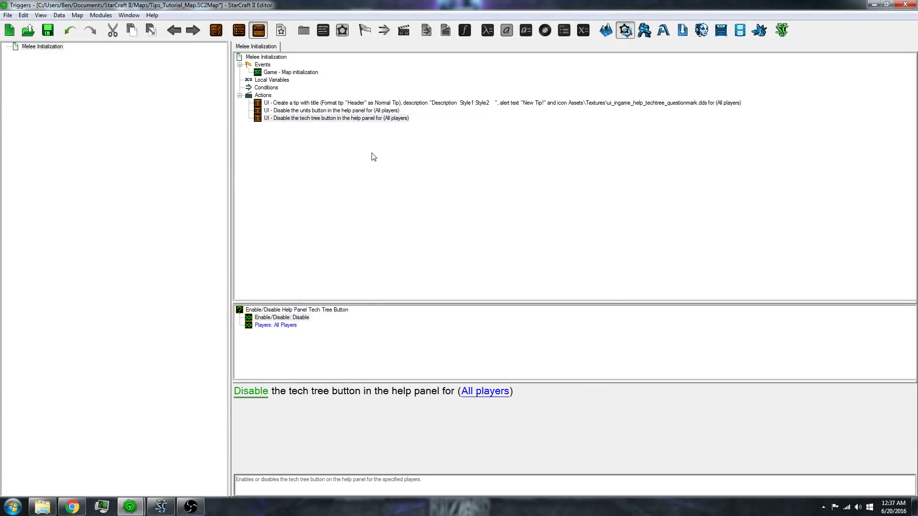
mouse_move(380, 154)
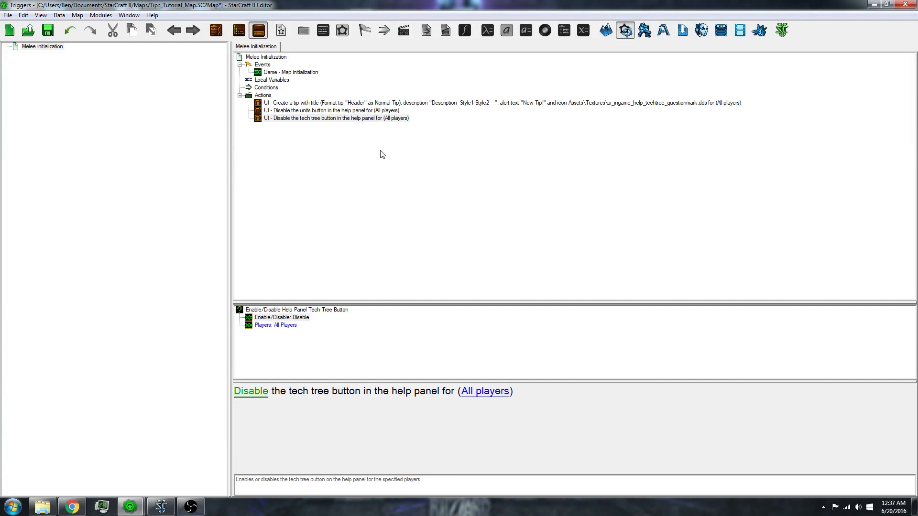
mouse_move(353, 131)
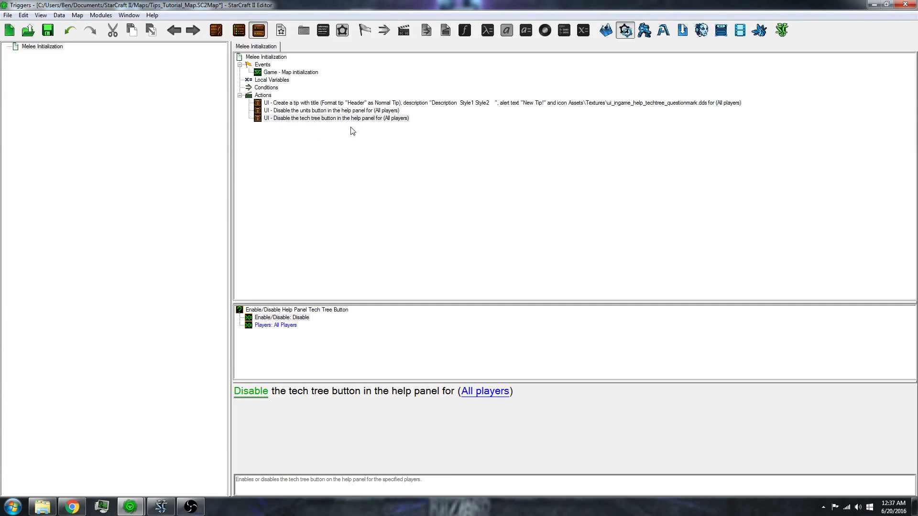